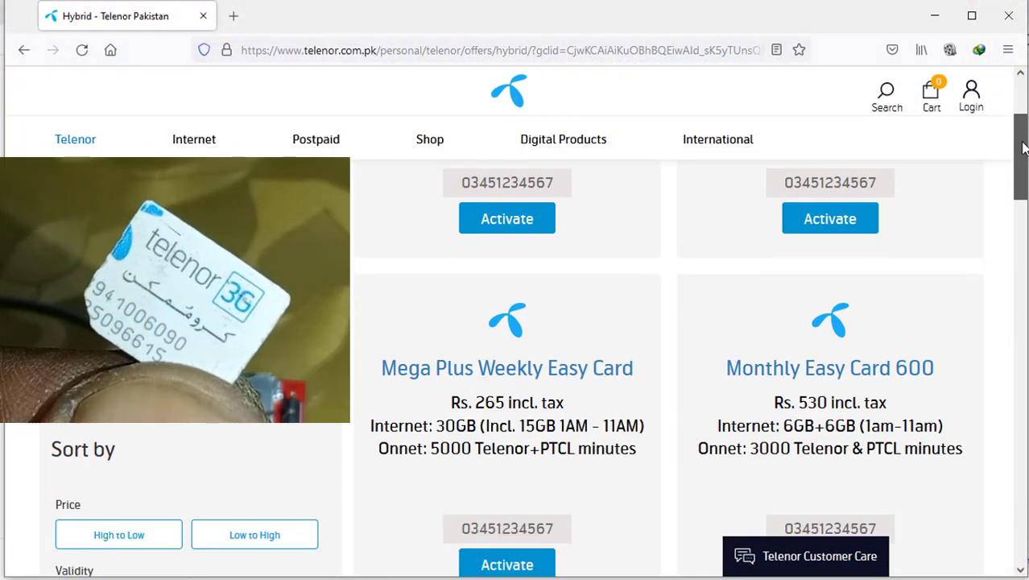
- Log in to the Blynk console and go to the Templates list
{"action": "scroll", "scroll_direction": "down", "scroll_amount": 3}
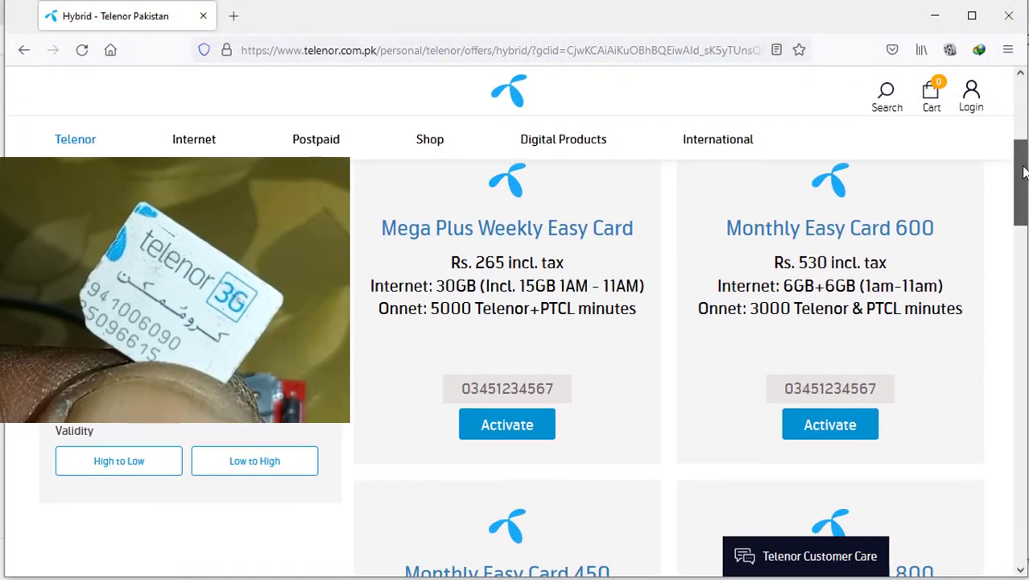
{"action": "scroll", "scroll_direction": "down", "scroll_amount": 3}
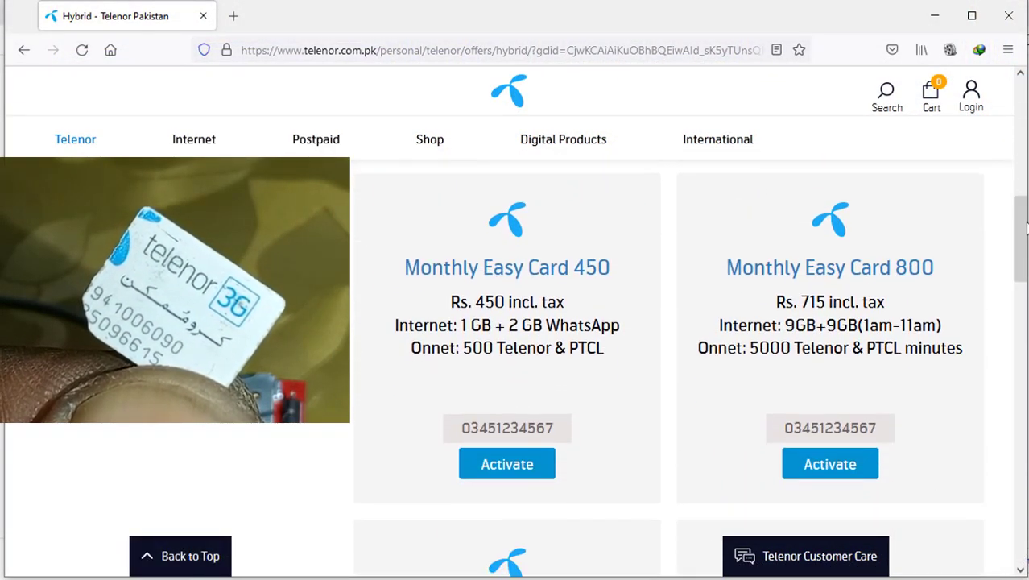
{"action": "scroll", "scroll_direction": "down", "scroll_amount": 3}
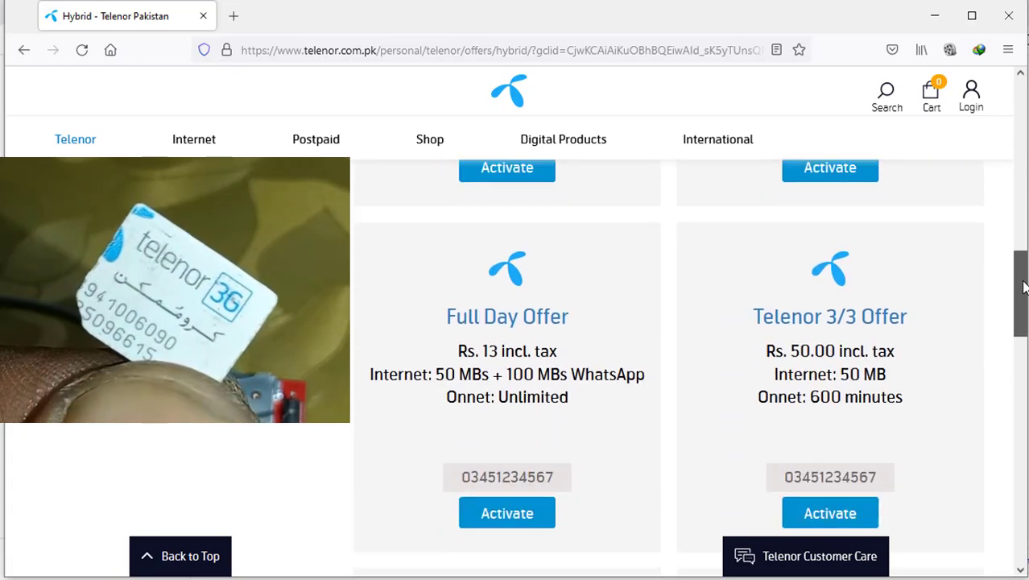
{"action": "scroll", "scroll_direction": "down", "scroll_amount": 3}
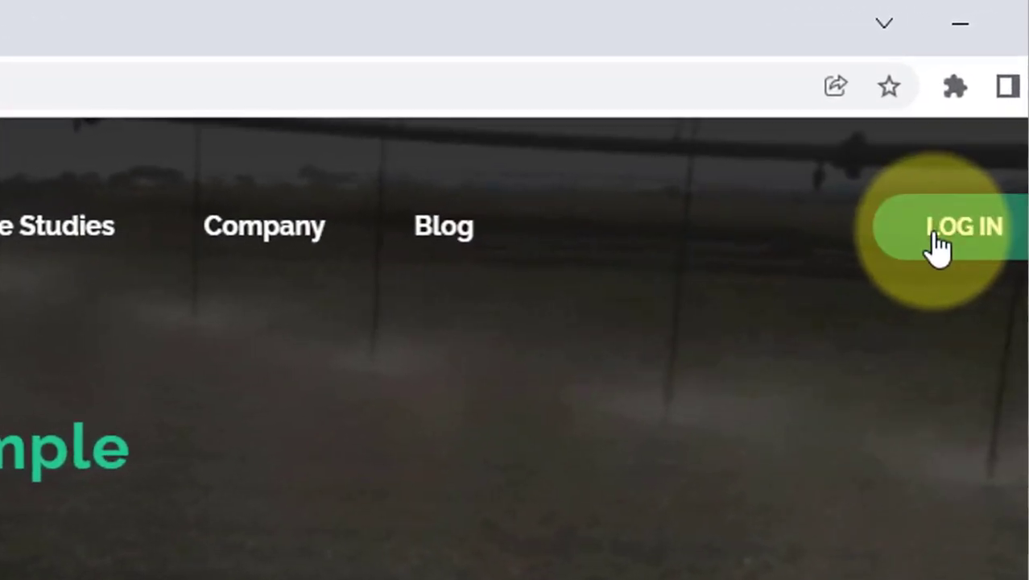
{"action": "left_click", "coordinate": [963, 226]}
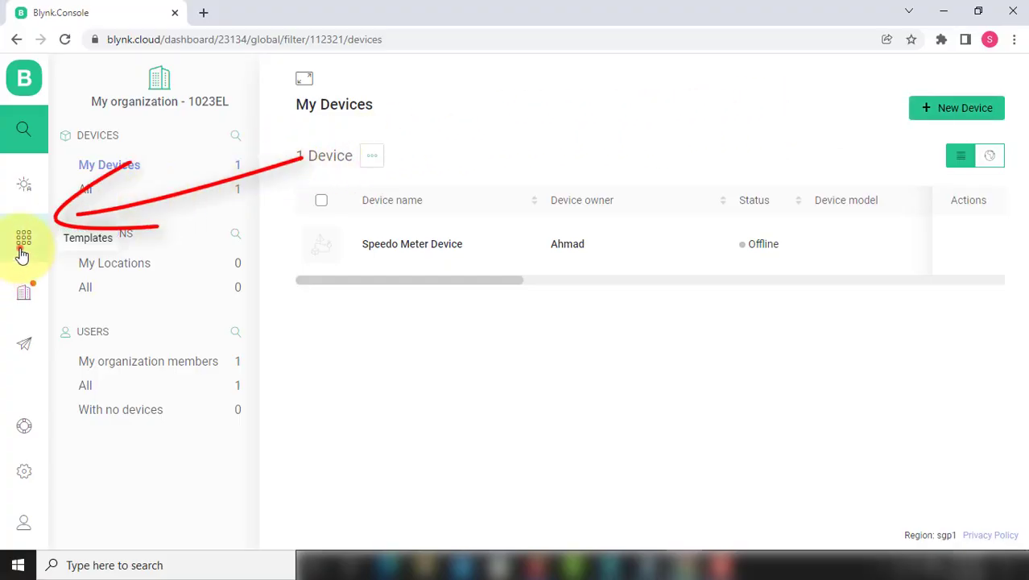
{"action": "left_click", "coordinate": [22, 239]}
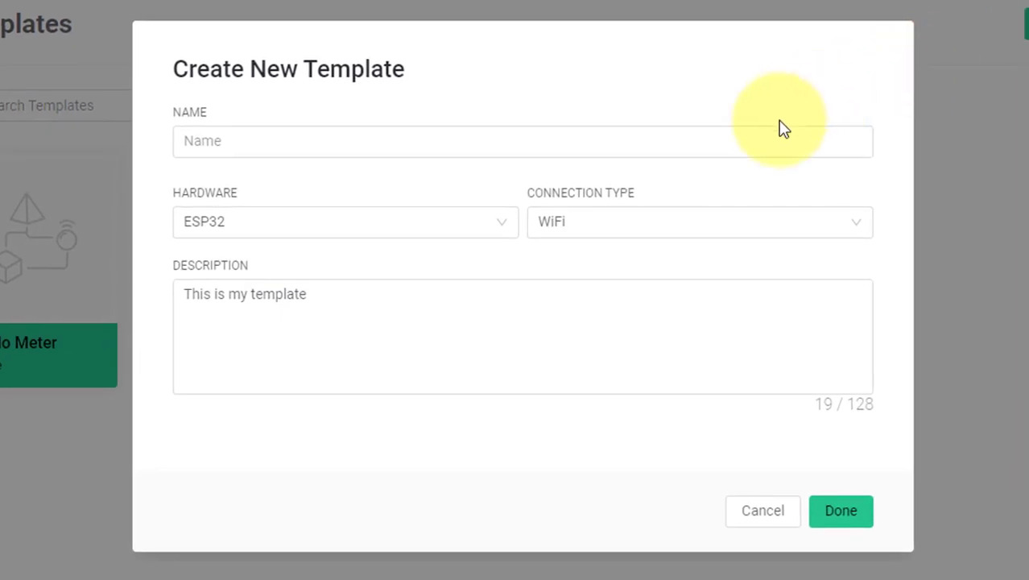
- Create the template 'Arduino GSM DHT11' with Arduino hardware and GSM connection type
{"action": "type", "text": "Arduino GSM DH"}
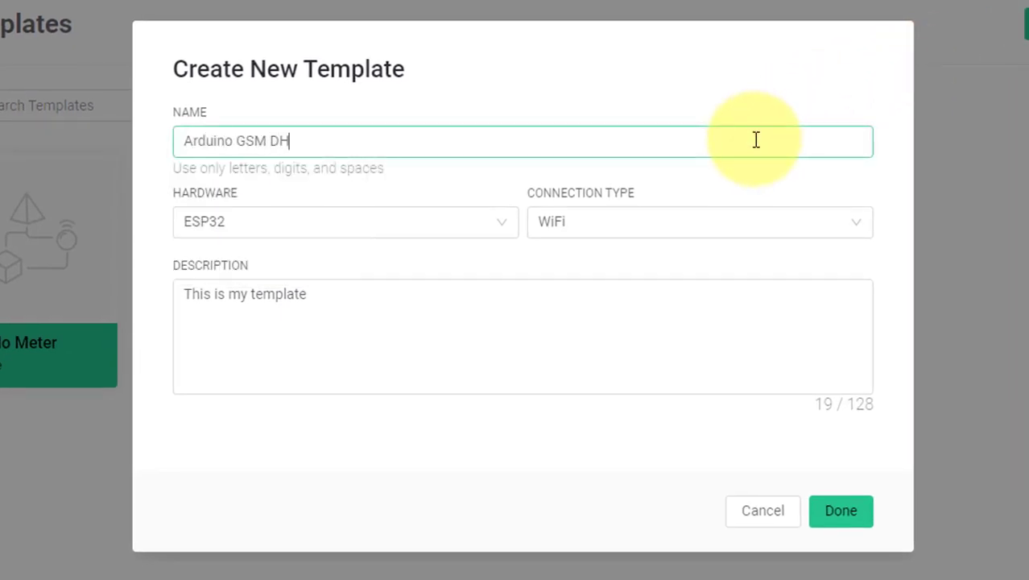
{"action": "left_click", "coordinate": [345, 223]}
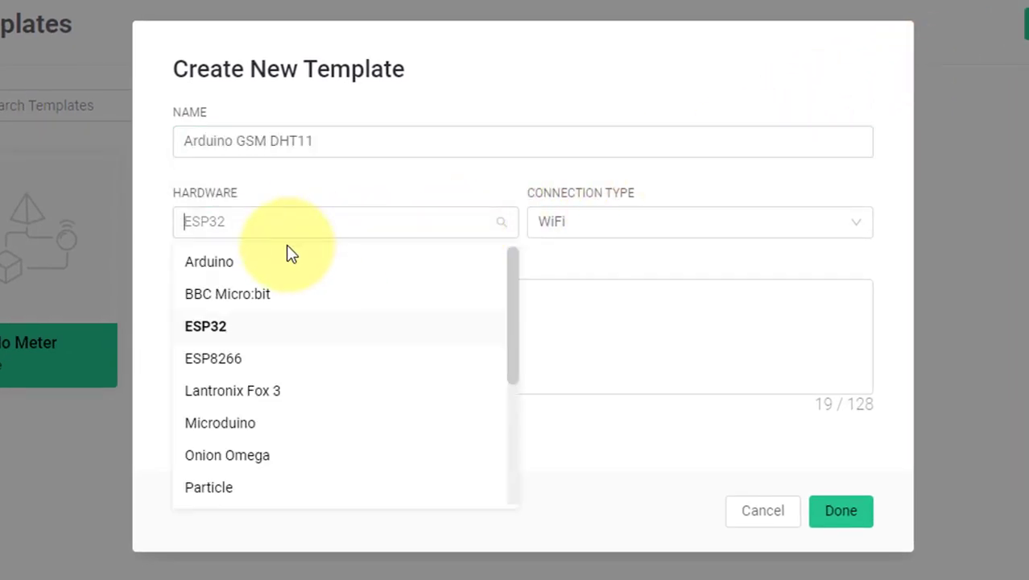
{"action": "left_click", "coordinate": [209, 261]}
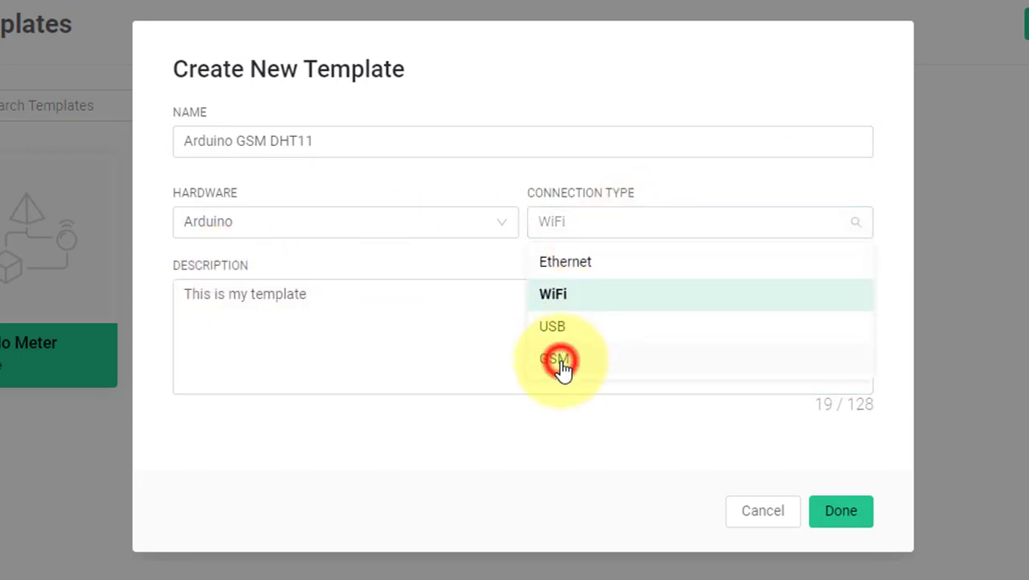
{"action": "left_click", "coordinate": [554, 358]}
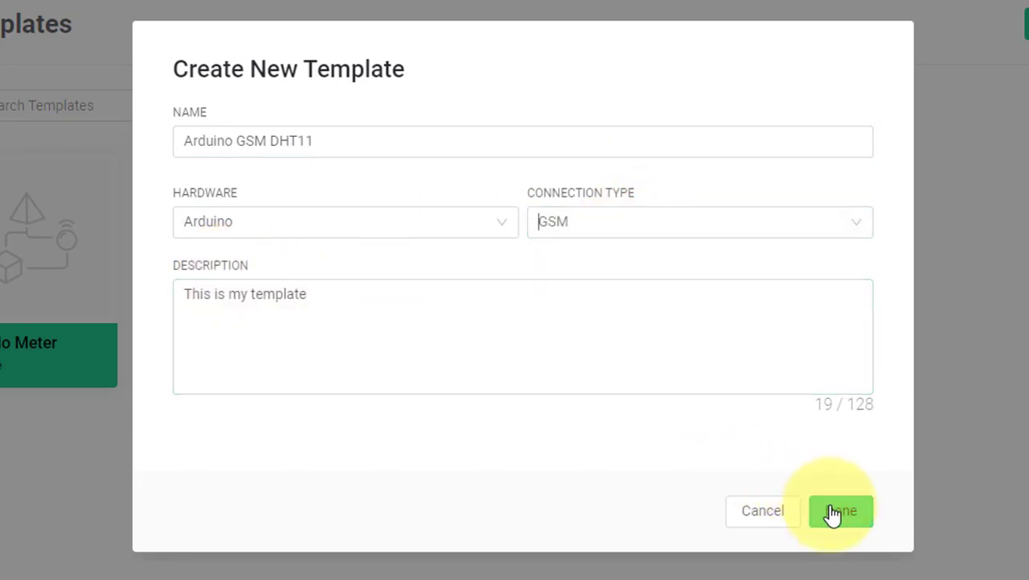
{"action": "left_click", "coordinate": [841, 511]}
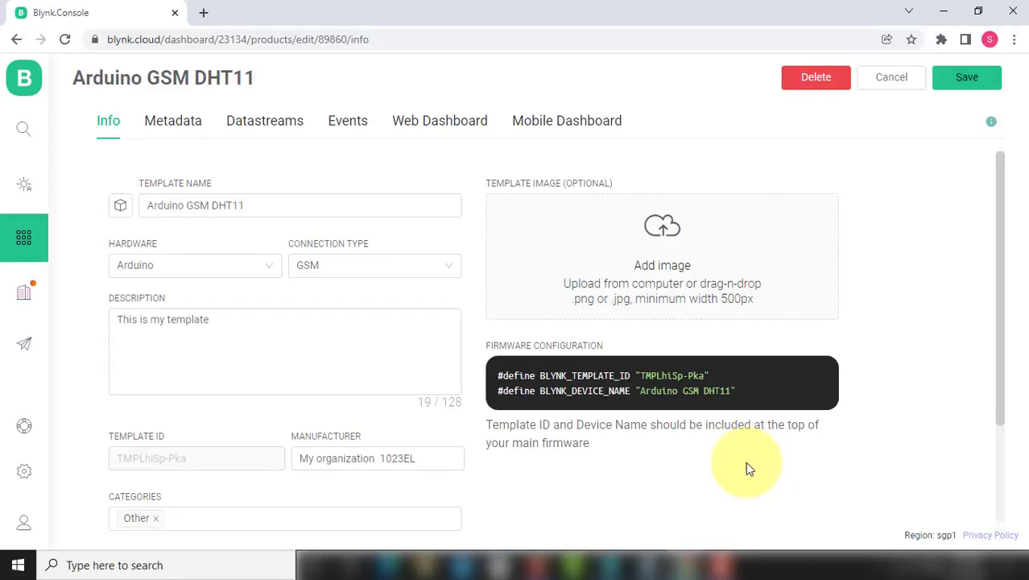
{"action": "mouse_move", "coordinate": [409, 229]}
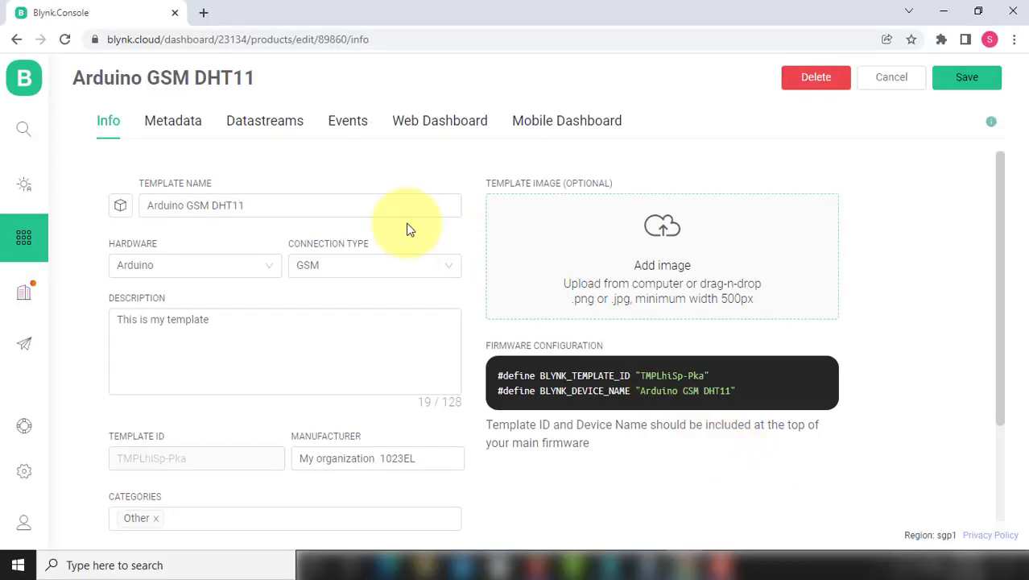
- Add a virtual pin datastream named Temperature with Celsius units
{"action": "left_click", "coordinate": [264, 119]}
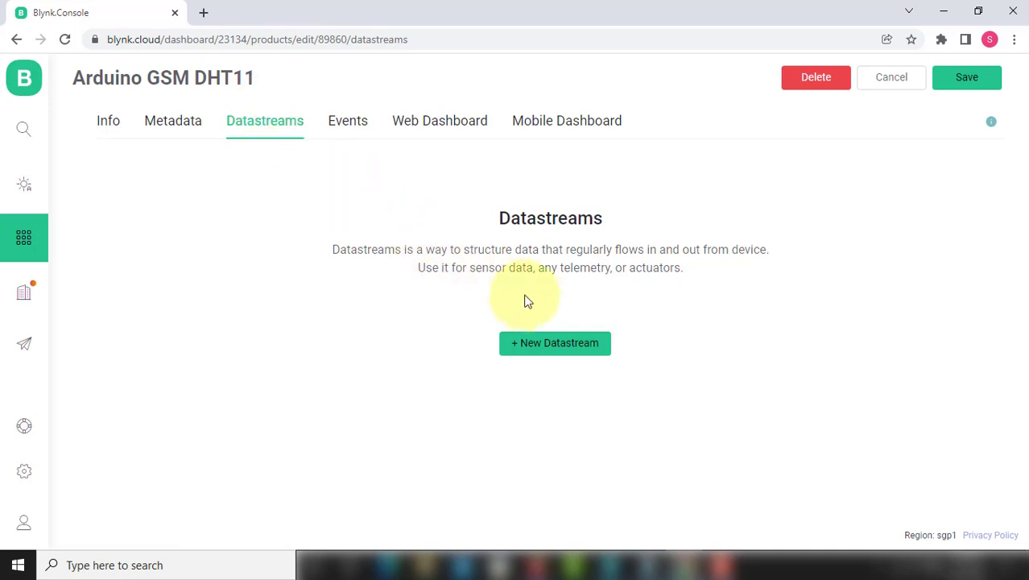
{"action": "left_click", "coordinate": [554, 341]}
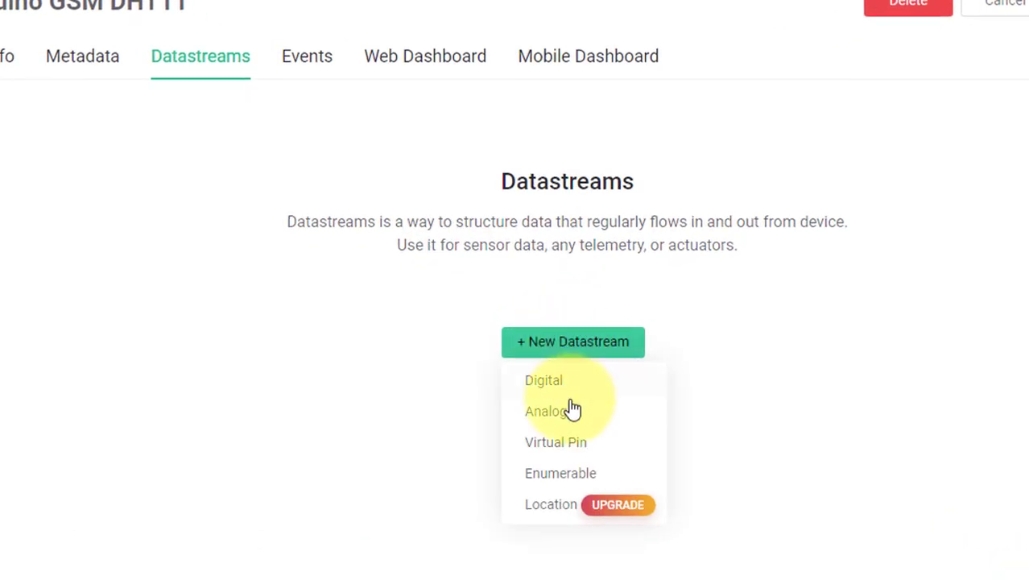
{"action": "left_click", "coordinate": [556, 441]}
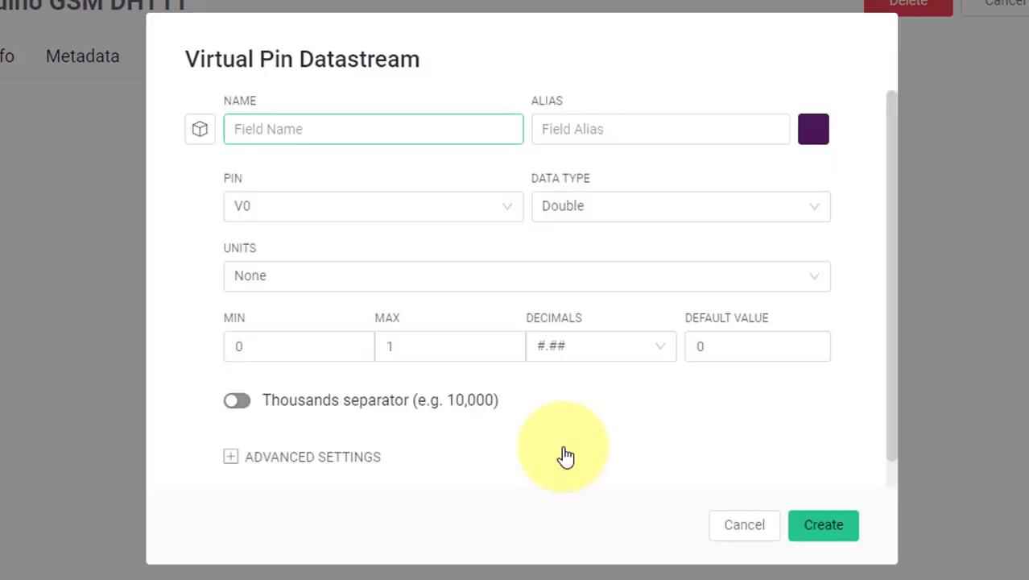
{"action": "type", "text": "Temperature"}
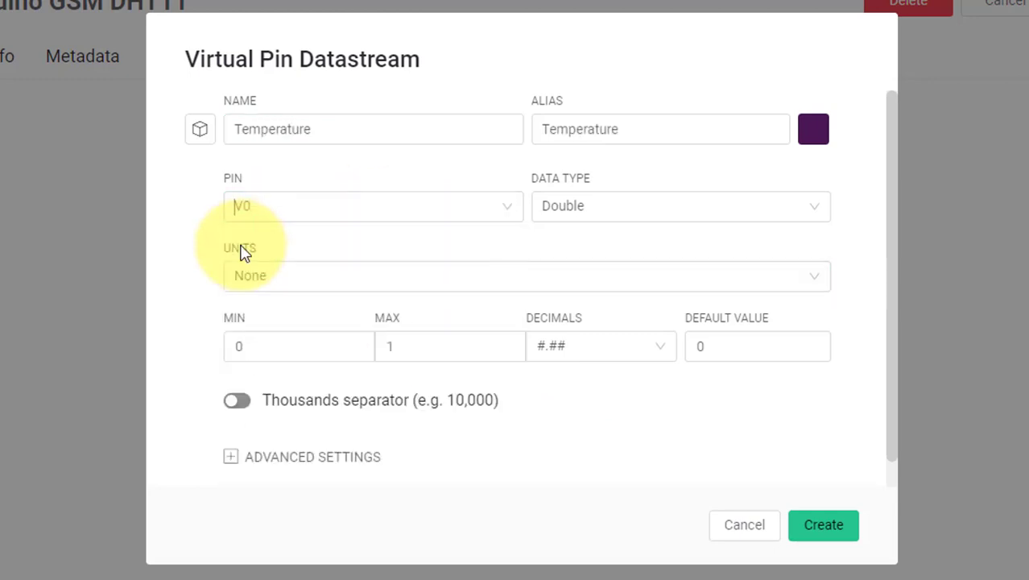
{"action": "type", "text": "cel"}
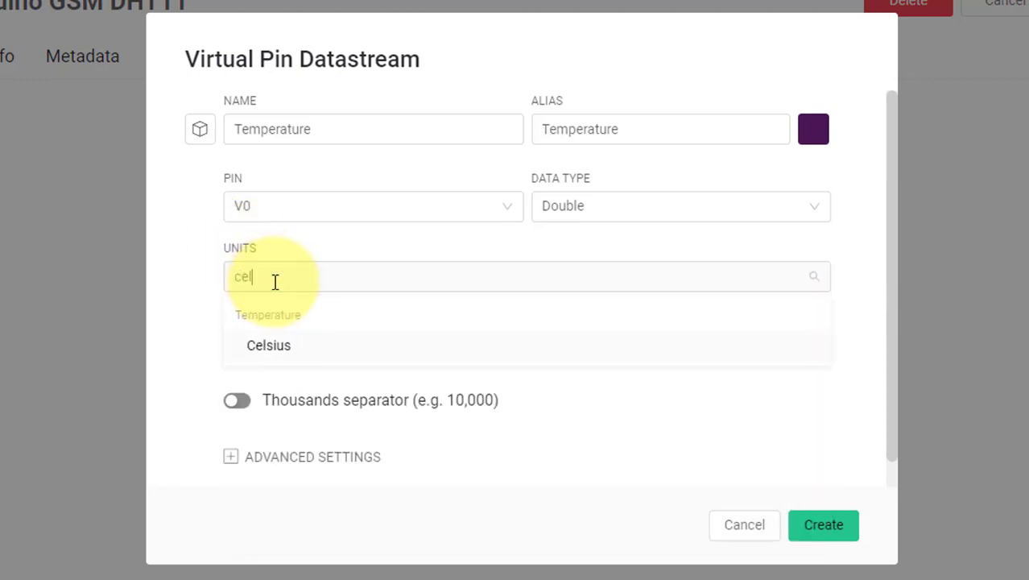
{"action": "left_click", "coordinate": [267, 344]}
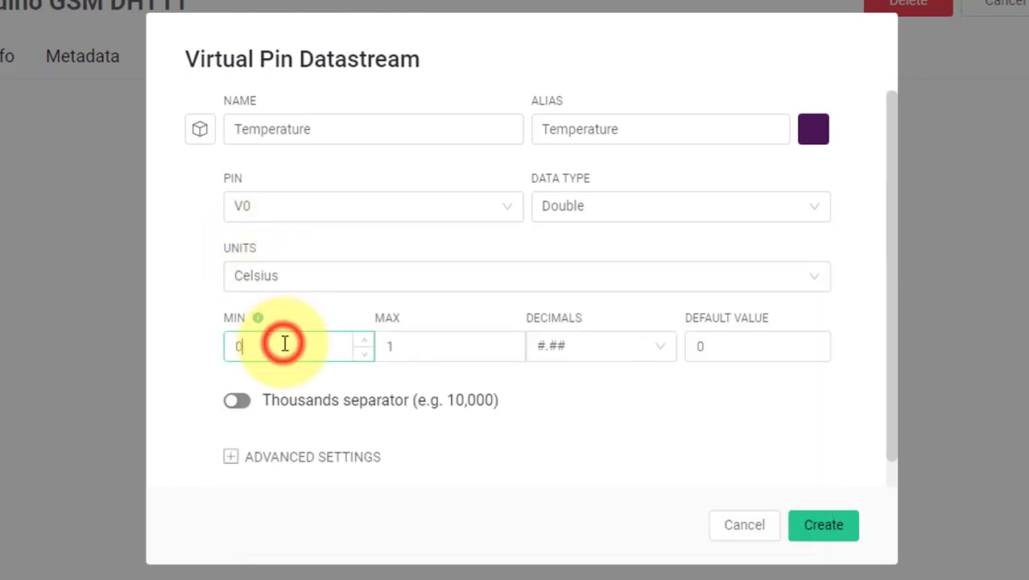
- Set Temperature's maximum to 100 and decimals to #.00, then create it
{"action": "left_click", "coordinate": [422, 346]}
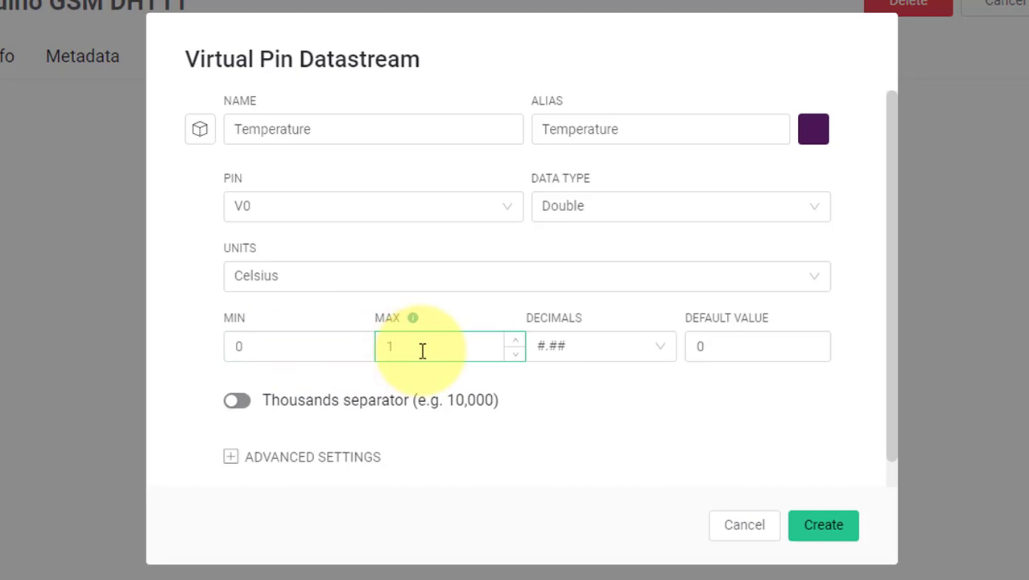
{"action": "type", "text": "00"}
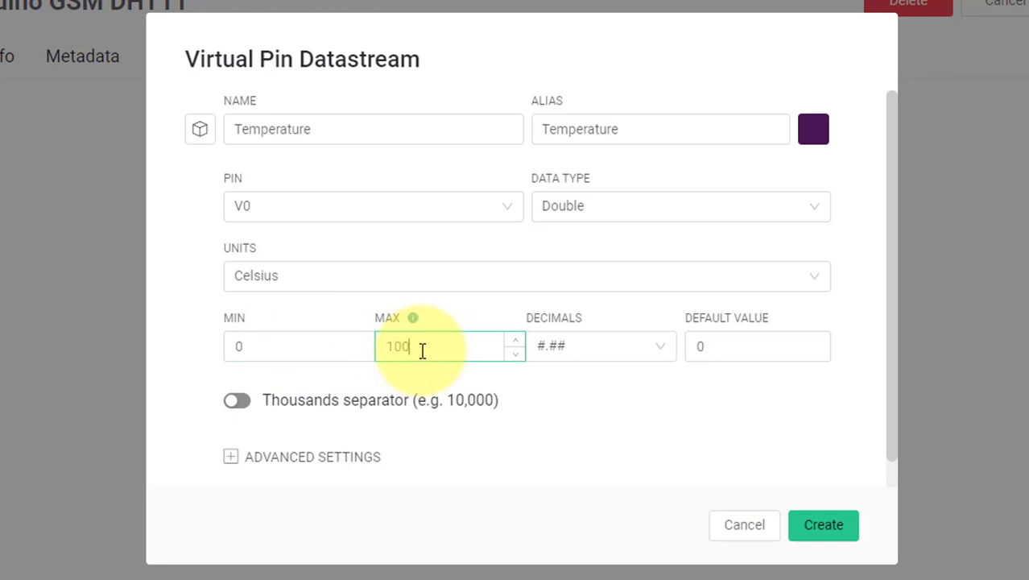
{"action": "left_click", "coordinate": [599, 345]}
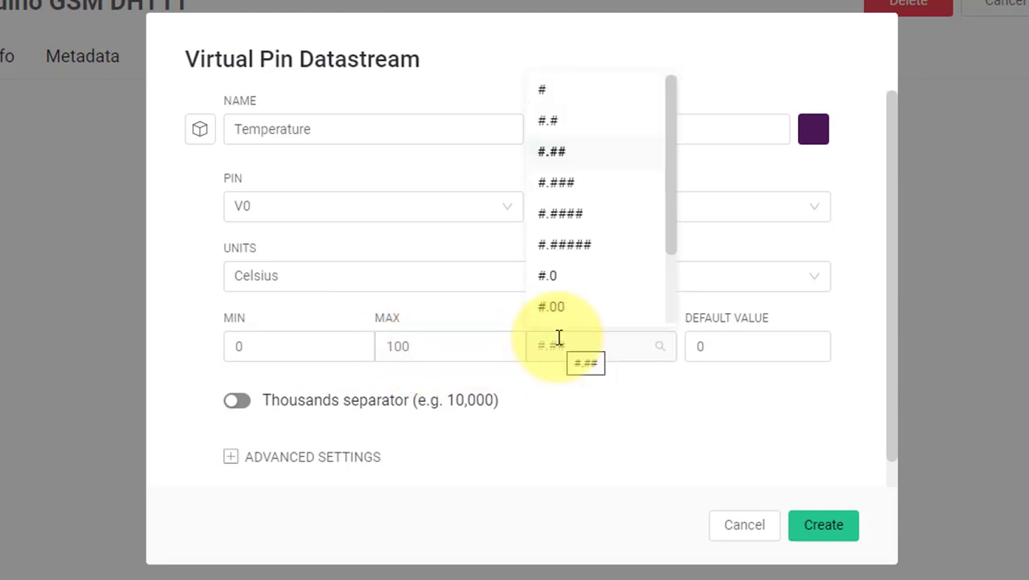
{"action": "left_click", "coordinate": [551, 306]}
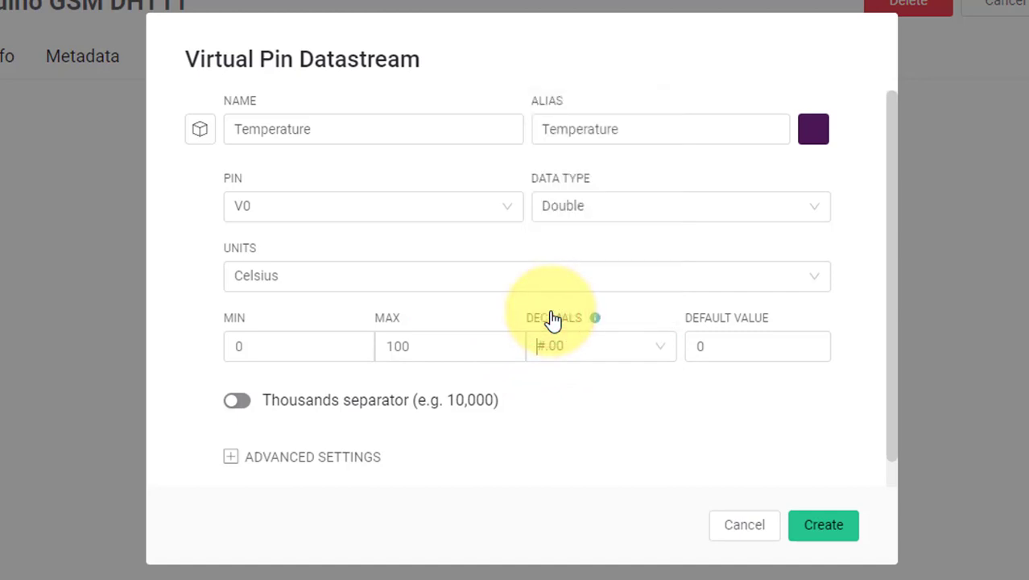
{"action": "left_click", "coordinate": [823, 525]}
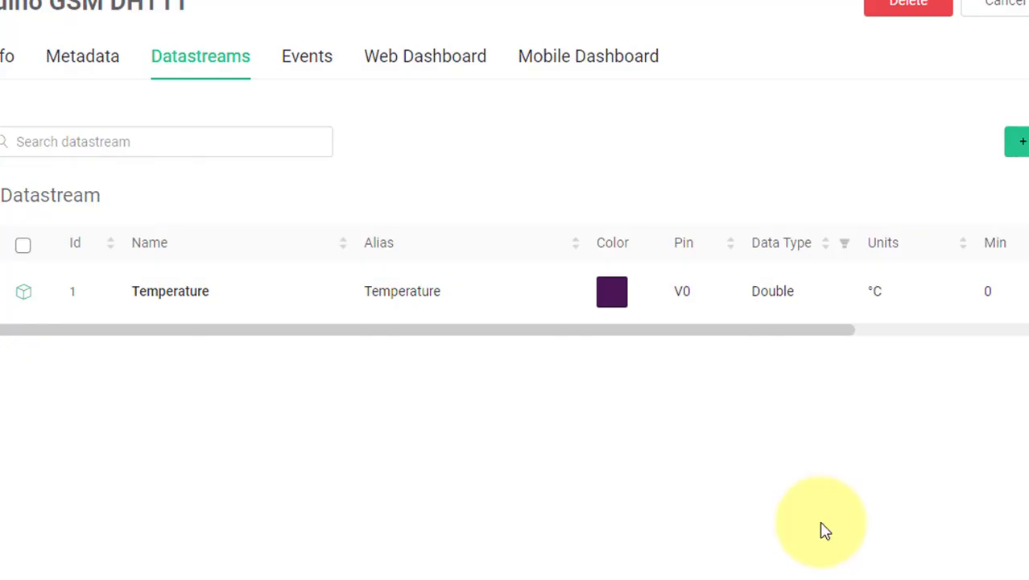
- Add a second virtual pin datastream Humidity with Percentage units
{"action": "left_click", "coordinate": [1016, 141]}
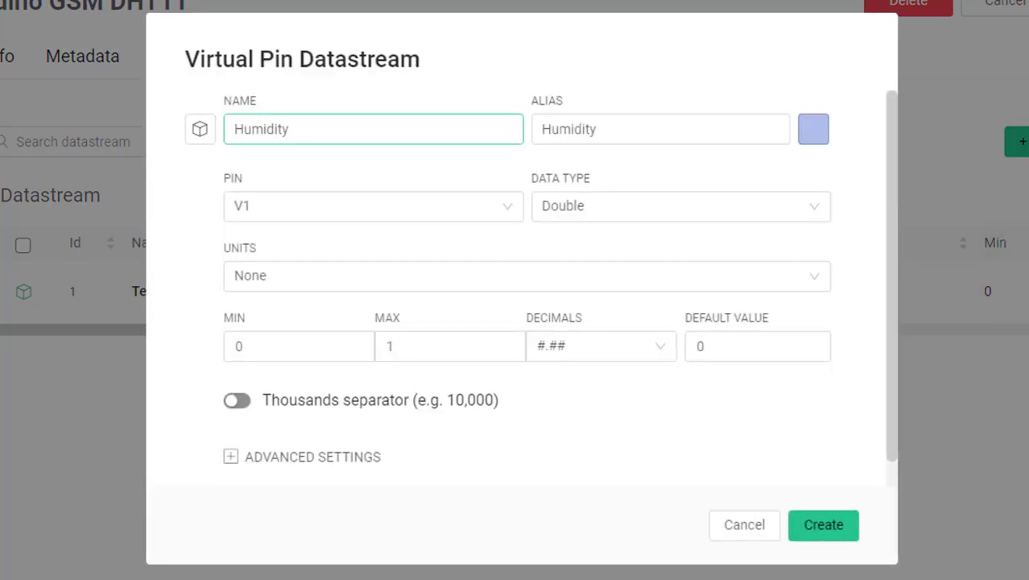
{"action": "left_click", "coordinate": [374, 206]}
{"action": "type", "text": "perce"}
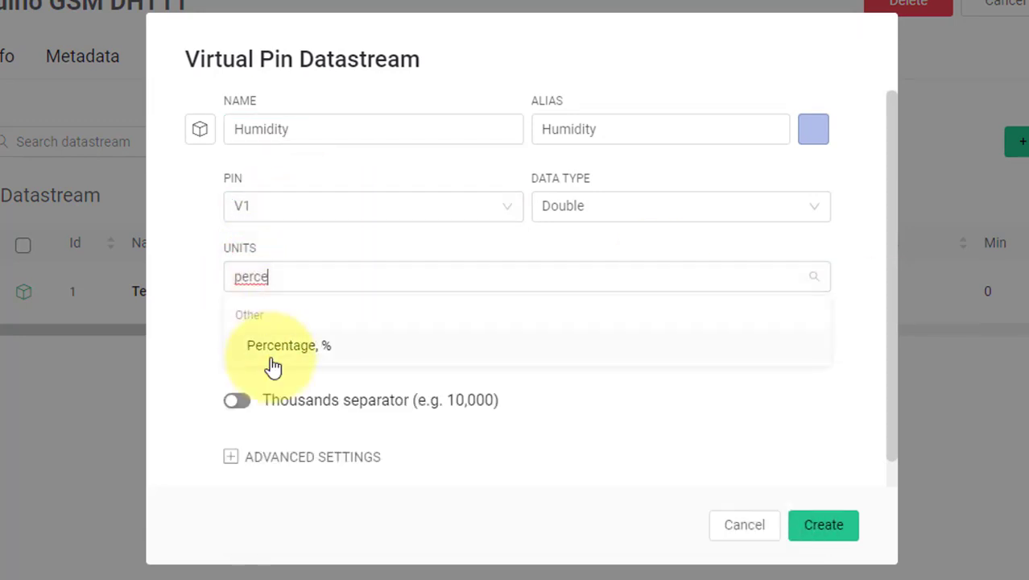
{"action": "left_click", "coordinate": [823, 525]}
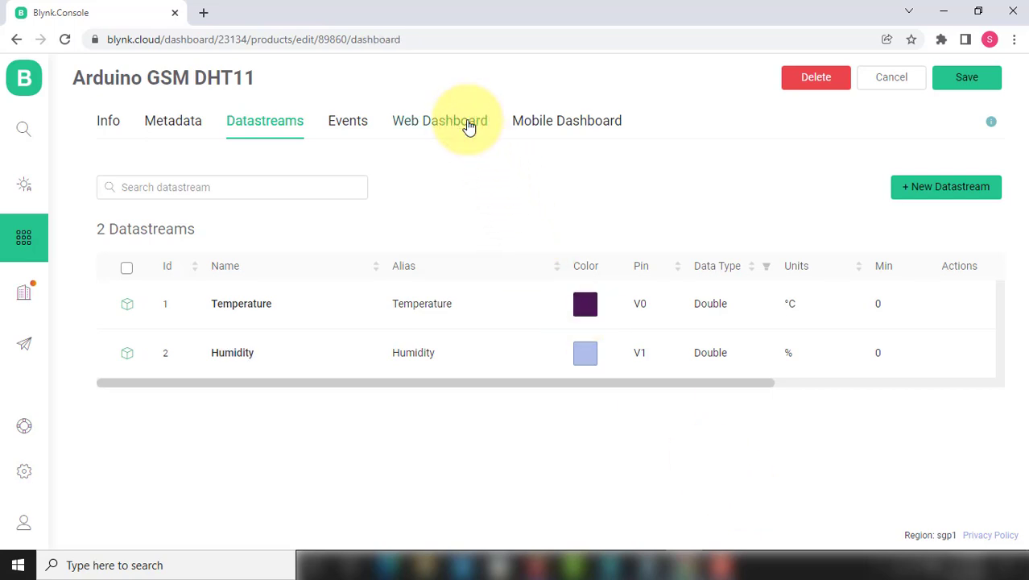
- On the web dashboard, title the gauge Temperature and feed it from the Temperature datastream
{"action": "left_click", "coordinate": [440, 119]}
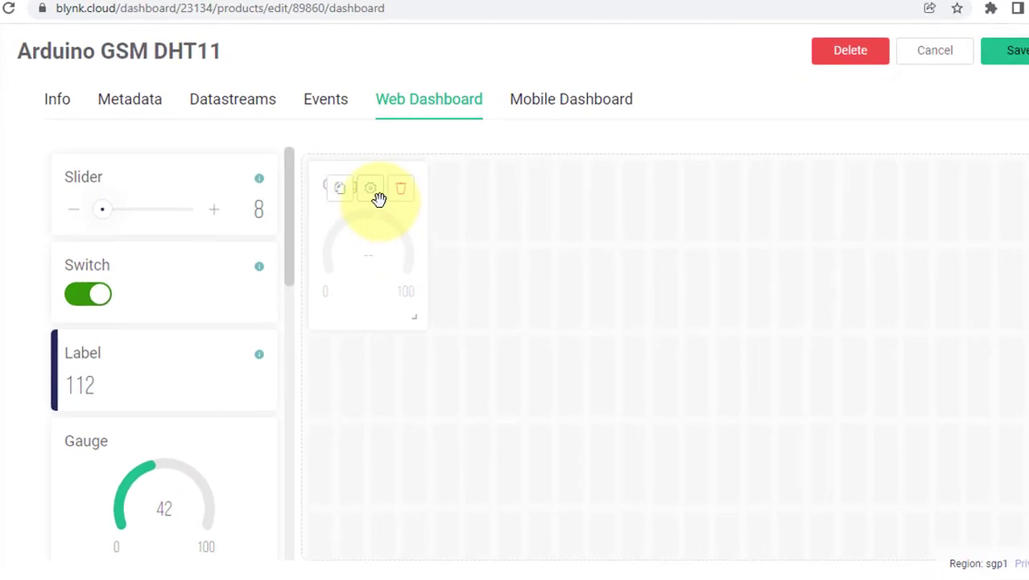
{"action": "left_click", "coordinate": [371, 186]}
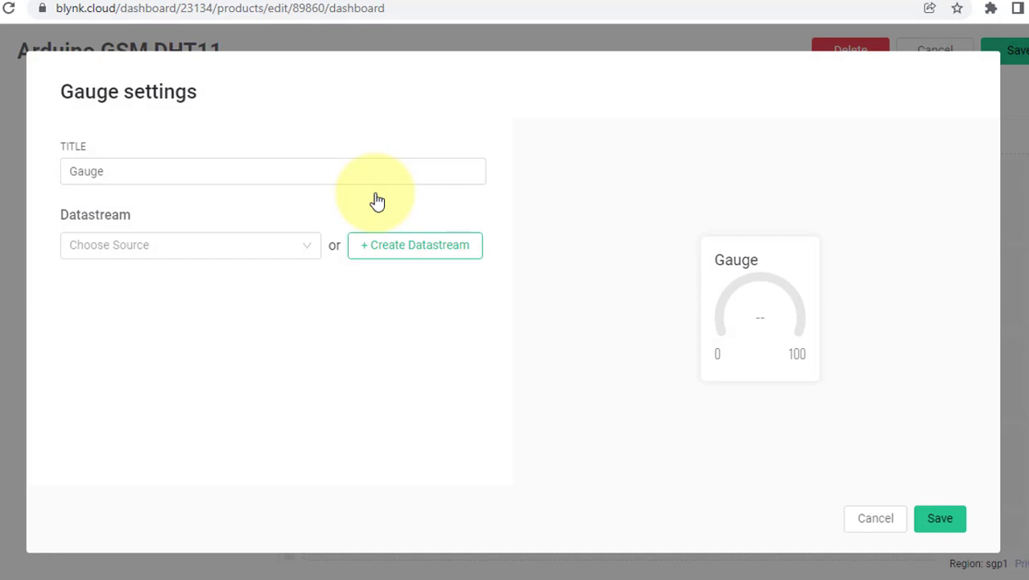
{"action": "type", "text": "Temperatu"}
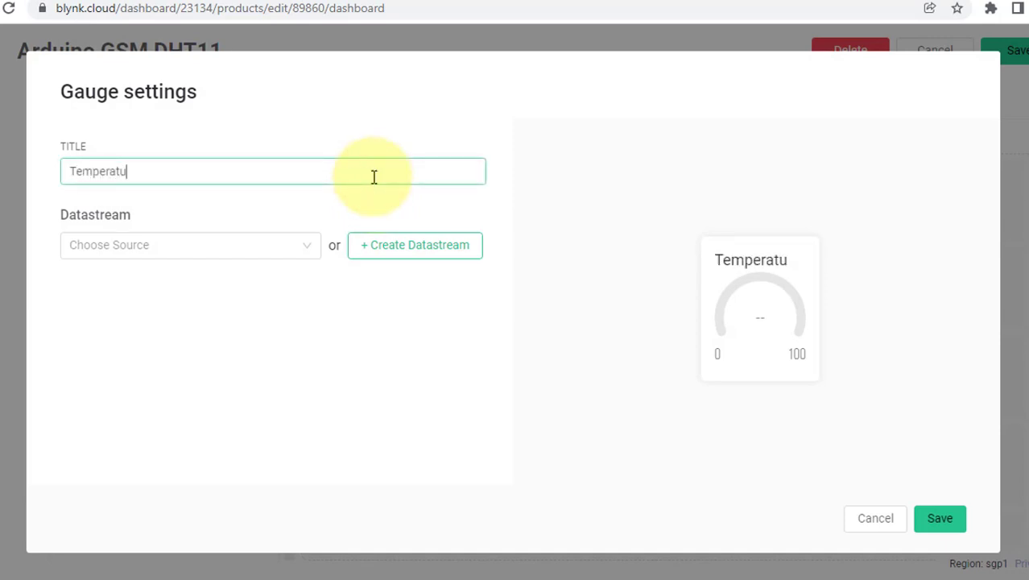
{"action": "left_click", "coordinate": [190, 245]}
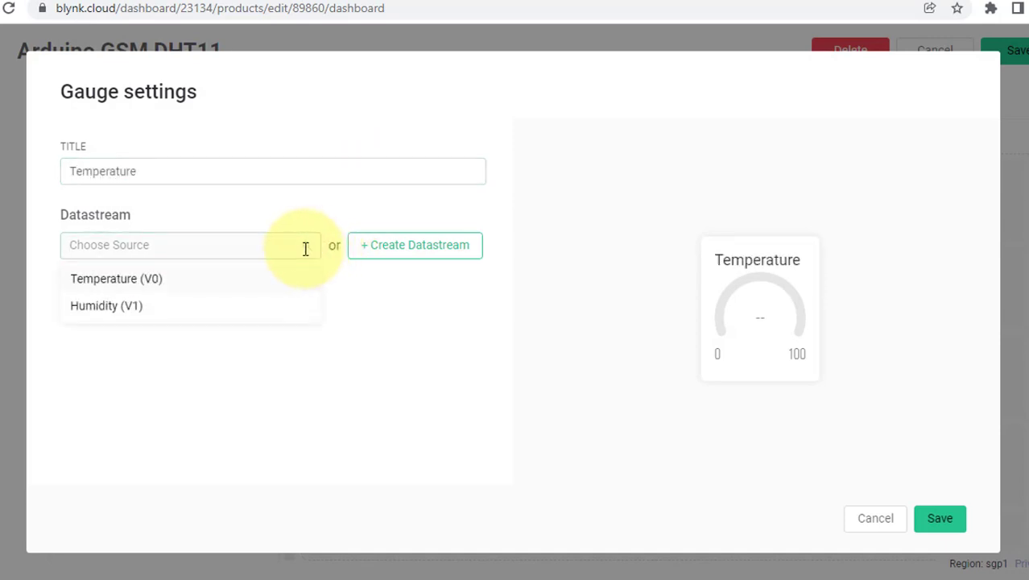
{"action": "left_click", "coordinate": [116, 277]}
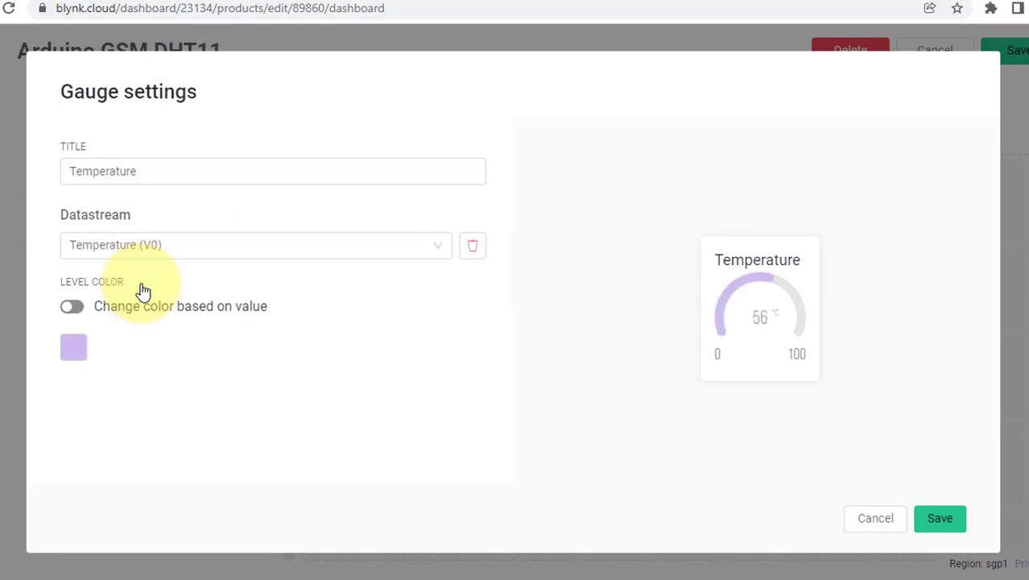
{"action": "left_click", "coordinate": [941, 518]}
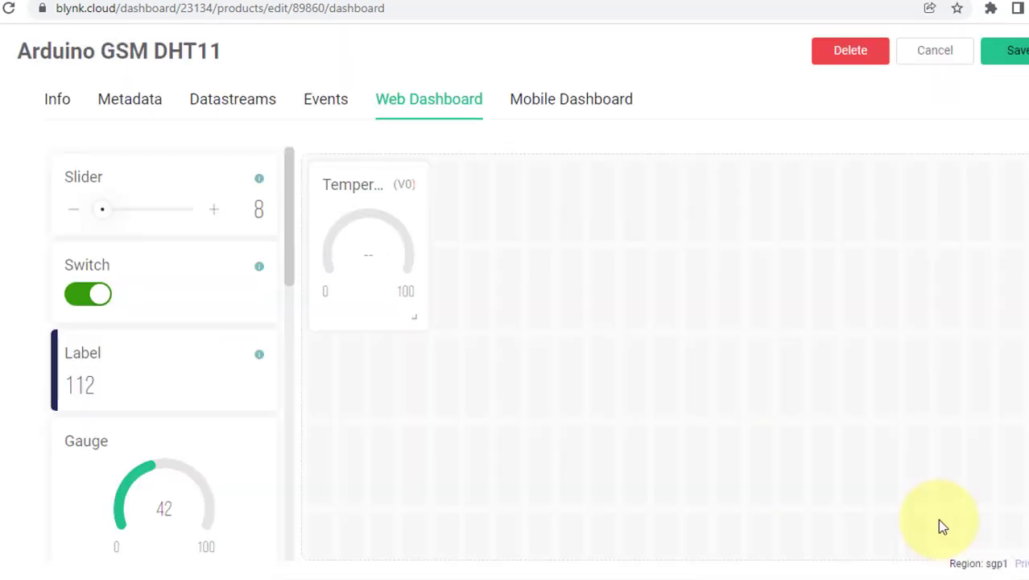
- Add a second gauge titled Humidity linked to Humidity (V1)
{"action": "left_click", "coordinate": [162, 500]}
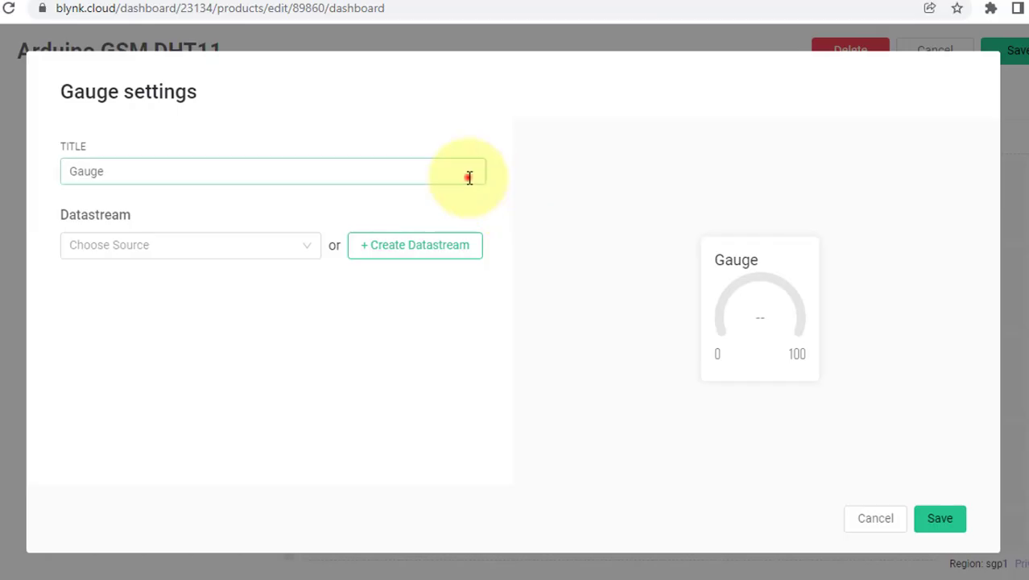
{"action": "type", "text": "Humidity"}
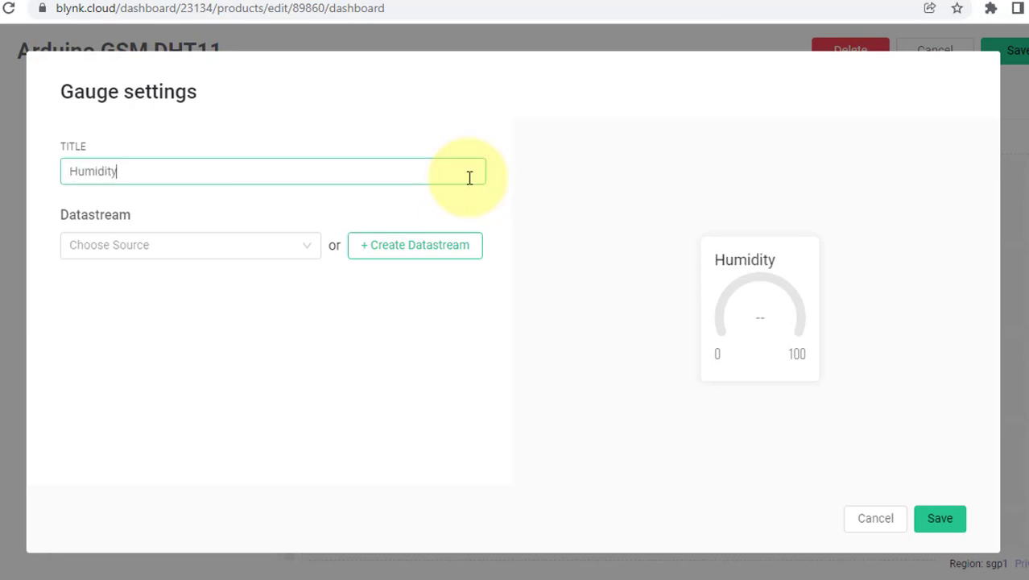
{"action": "left_click", "coordinate": [190, 245]}
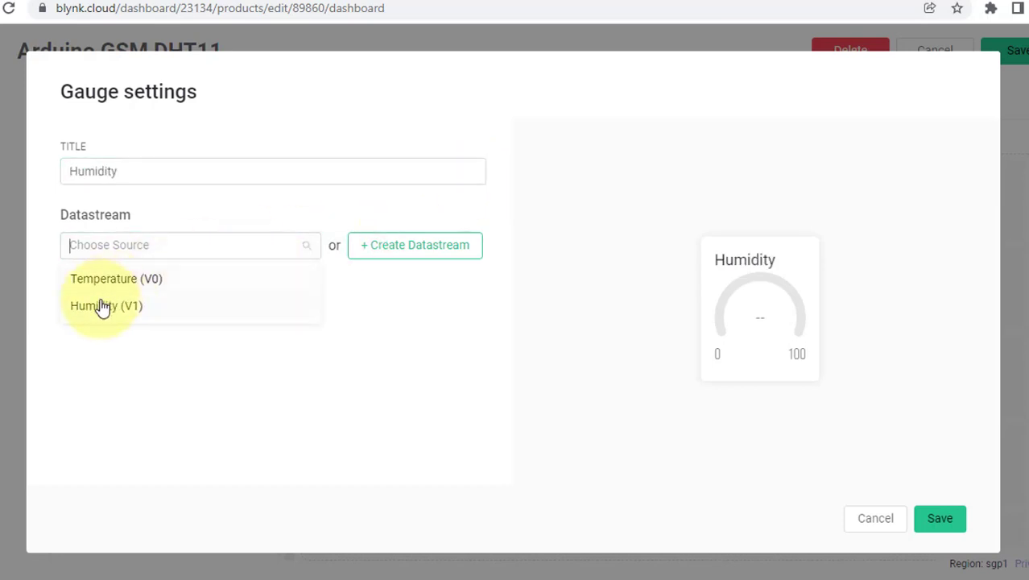
{"action": "left_click", "coordinate": [106, 306]}
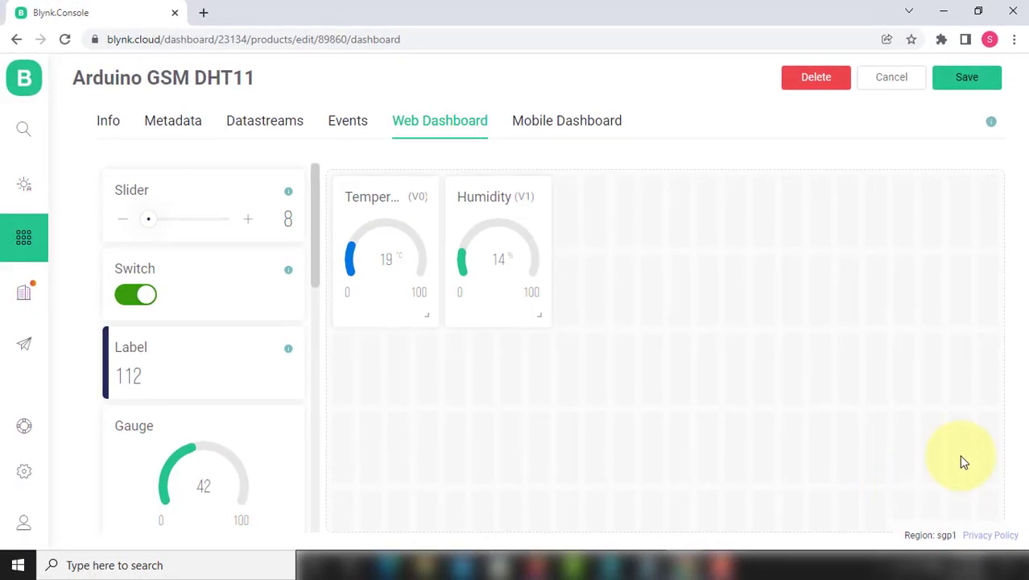
- Save the template with its Temperature and Humidity gauges
{"action": "left_click", "coordinate": [967, 77]}
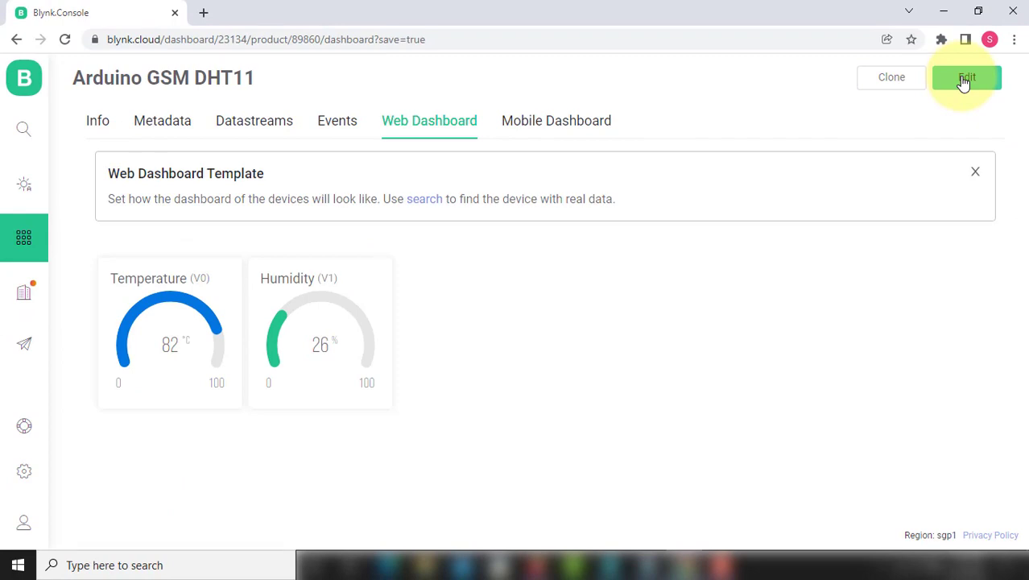
{"action": "mouse_move", "coordinate": [25, 128]}
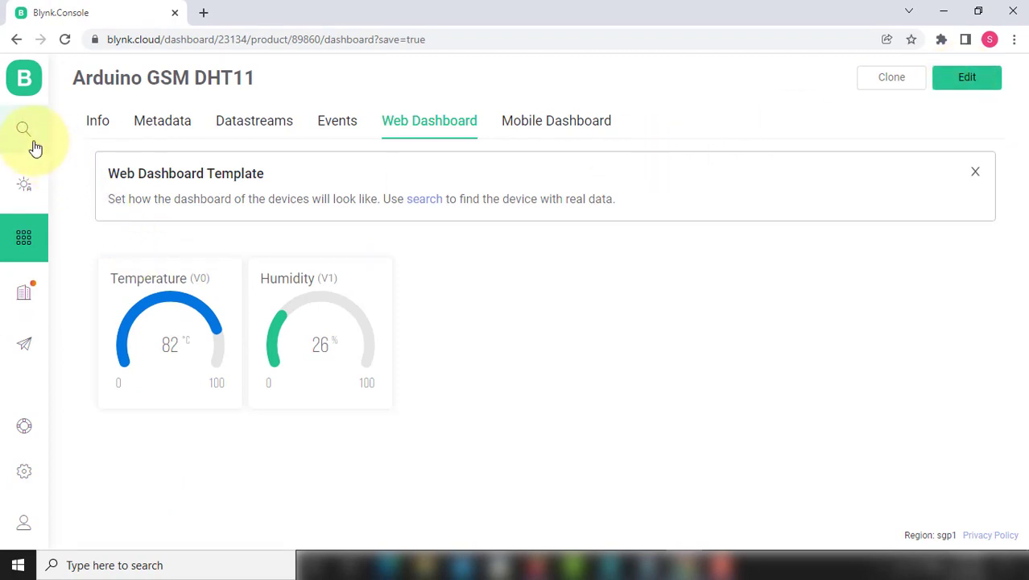
- In My Devices, create a new device from the Arduino GSM DHT11 template
{"action": "left_click", "coordinate": [24, 129]}
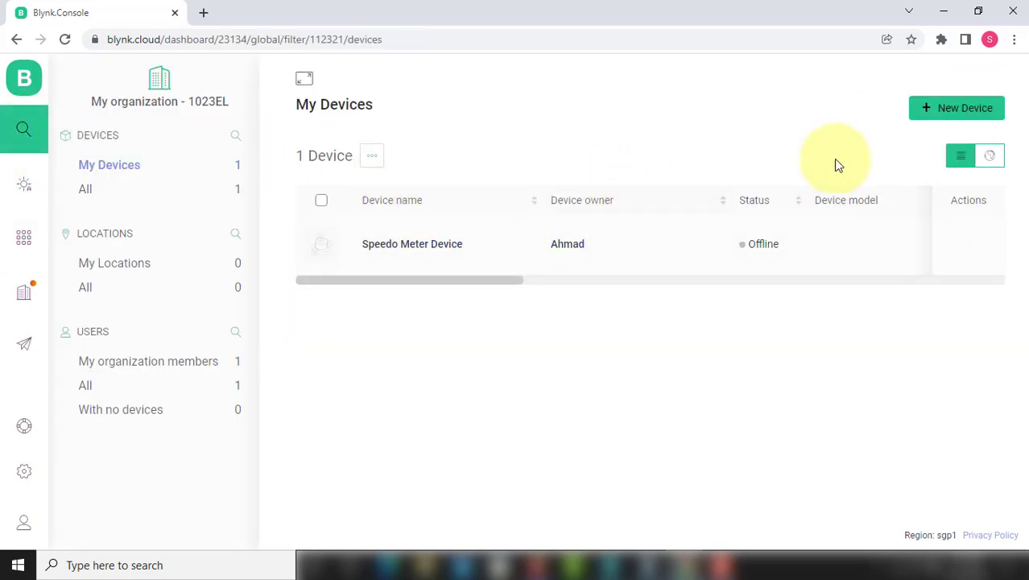
{"action": "left_click", "coordinate": [957, 108]}
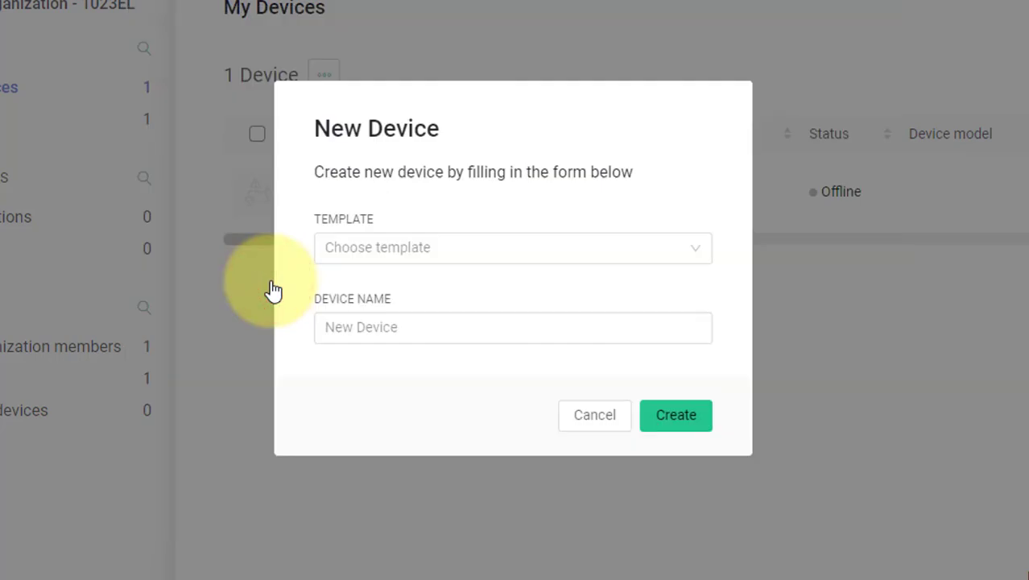
{"action": "left_click", "coordinate": [513, 248]}
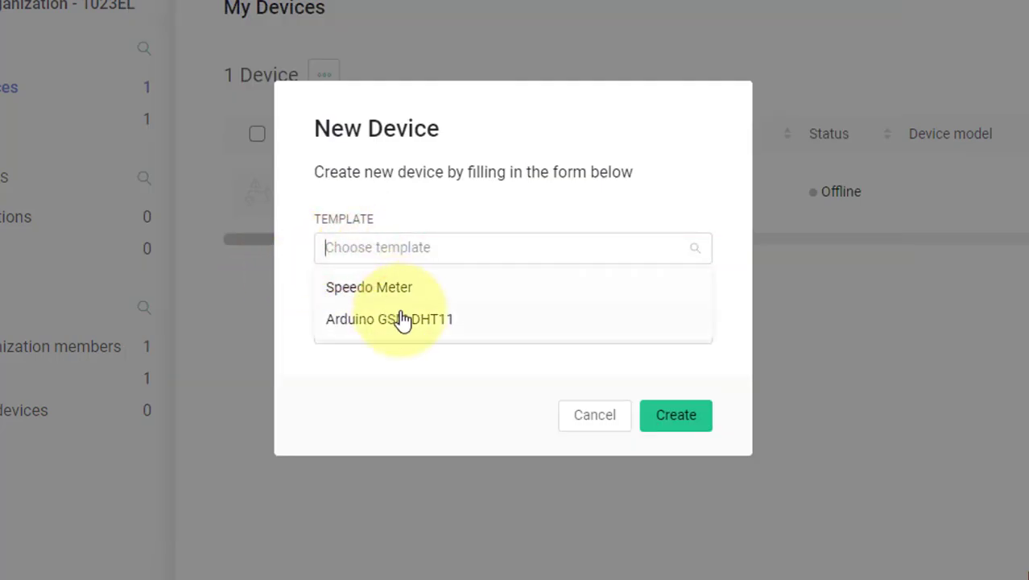
{"action": "left_click", "coordinate": [389, 319]}
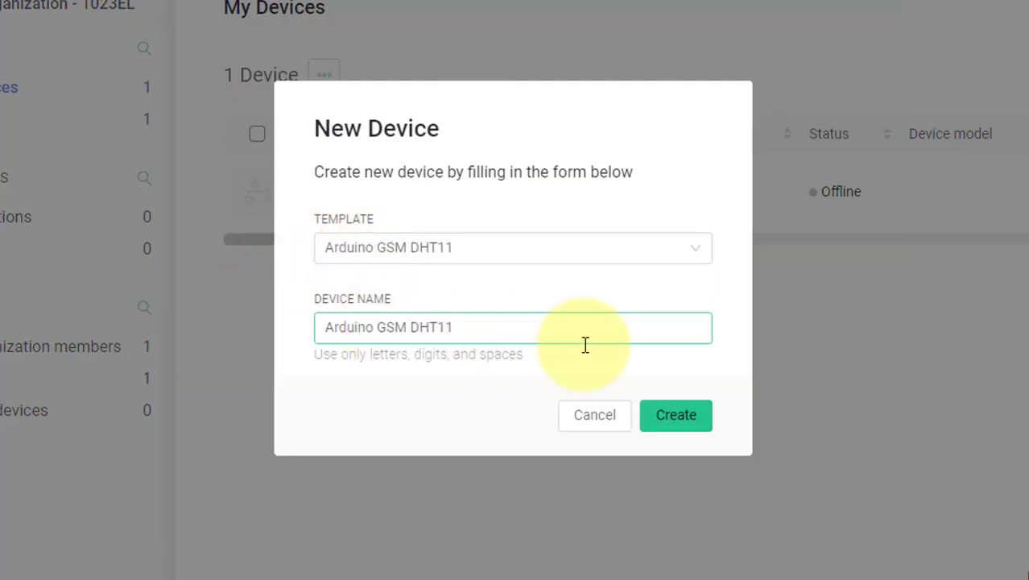
{"action": "left_click", "coordinate": [676, 415]}
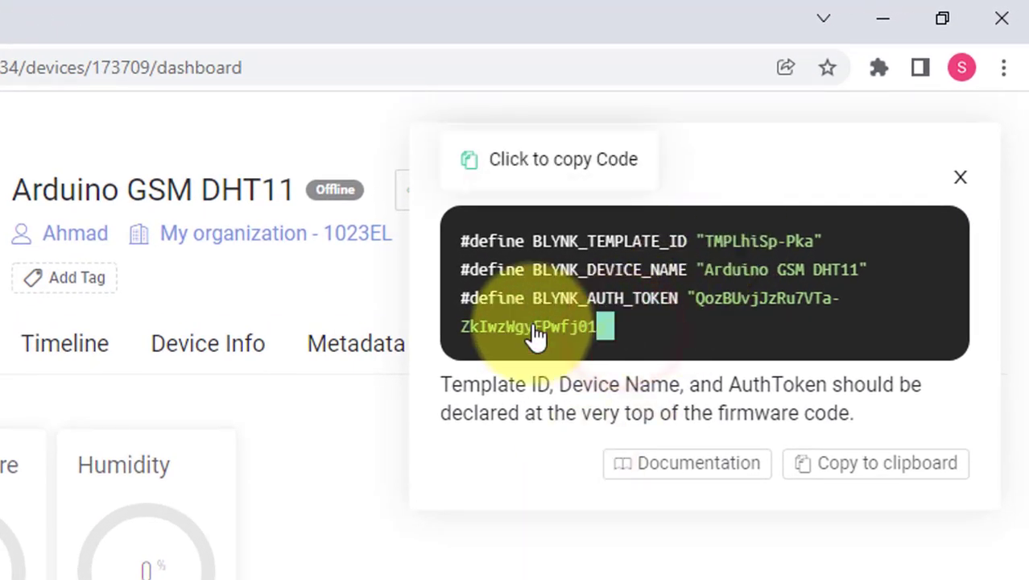
- Copy the device's template ID, device name and auth token #define code
{"action": "left_click", "coordinate": [551, 159]}
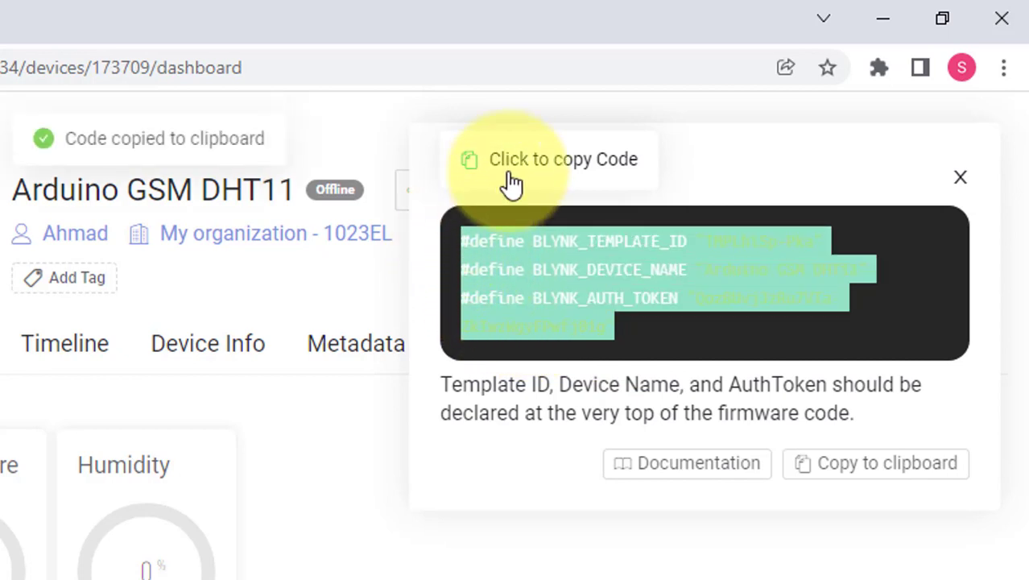
{"action": "left_click", "coordinate": [551, 160]}
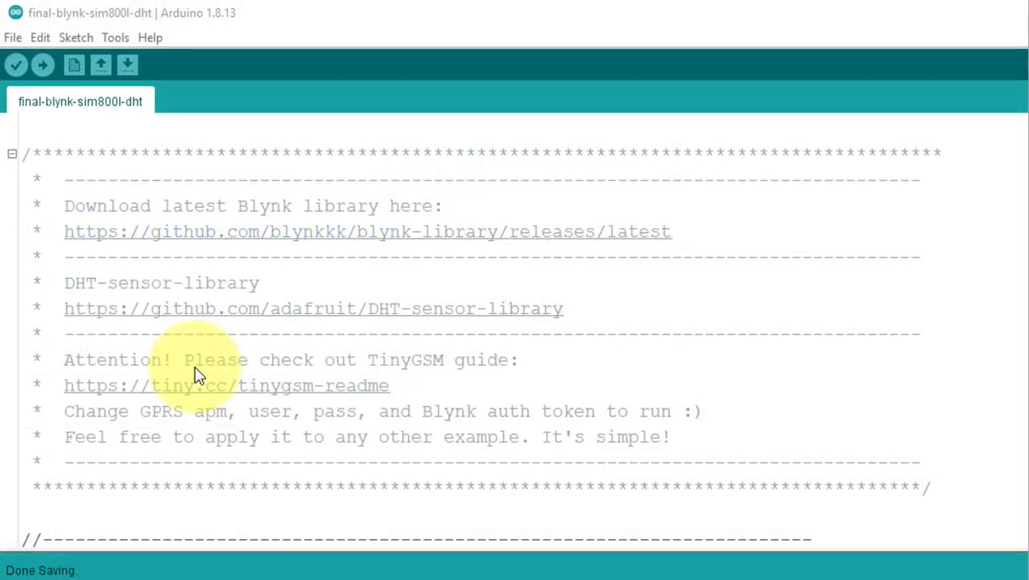
{"action": "mouse_move", "coordinate": [68, 250]}
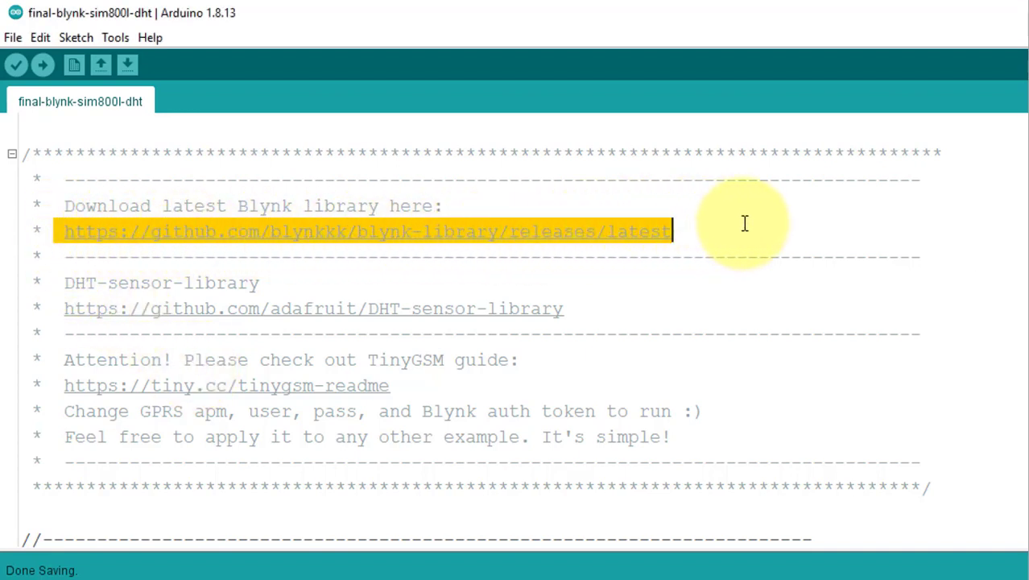
{"action": "left_click", "coordinate": [65, 310]}
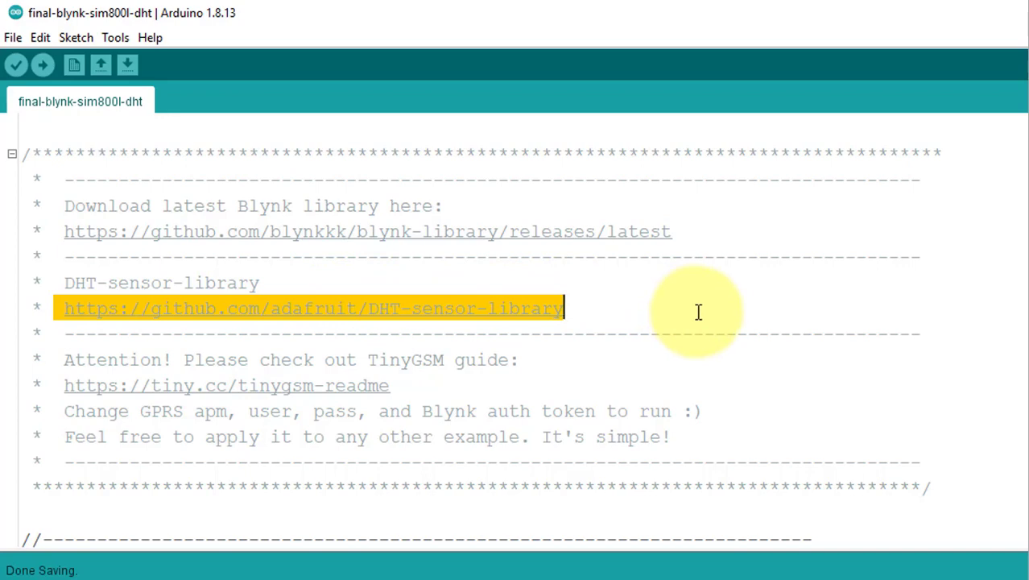
{"action": "scroll", "scroll_direction": "down", "scroll_amount": 3}
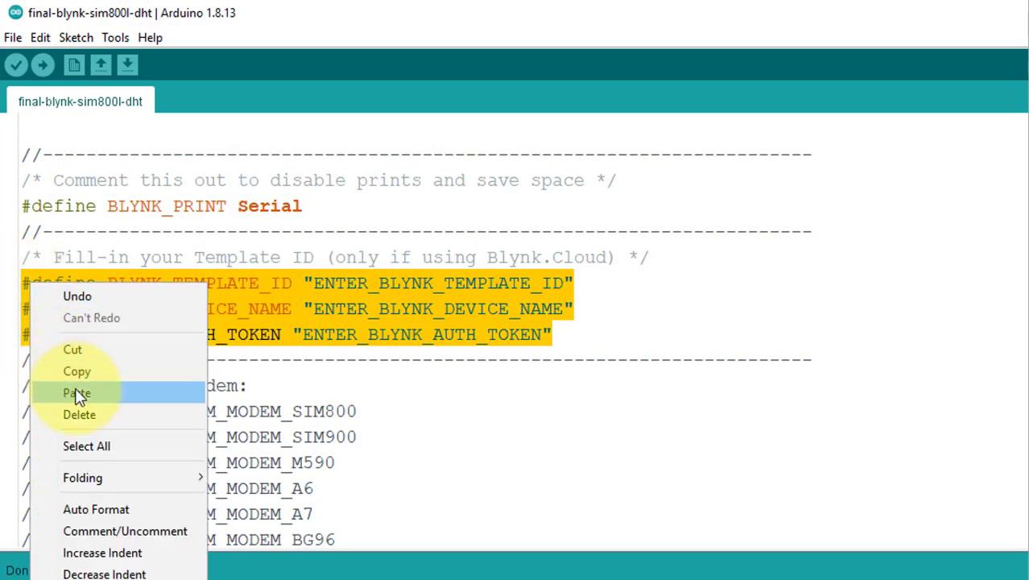
- Paste the copied credentials over the sketch's placeholder BLYNK_ #define lines
{"action": "left_click", "coordinate": [77, 393]}
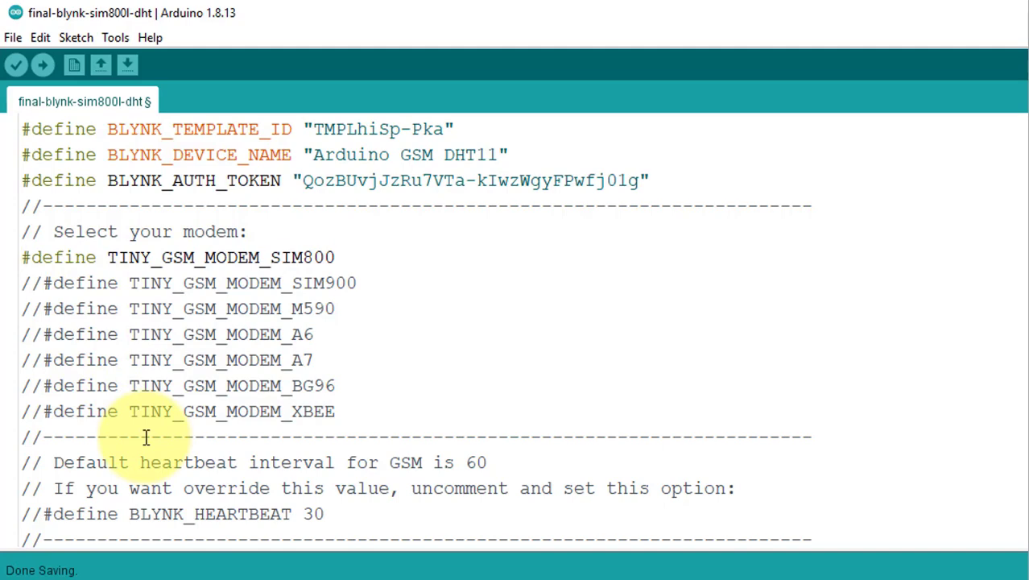
- Set the GPRS char apn[] value to internet
{"action": "scroll", "scroll_direction": "down", "scroll_amount": 3}
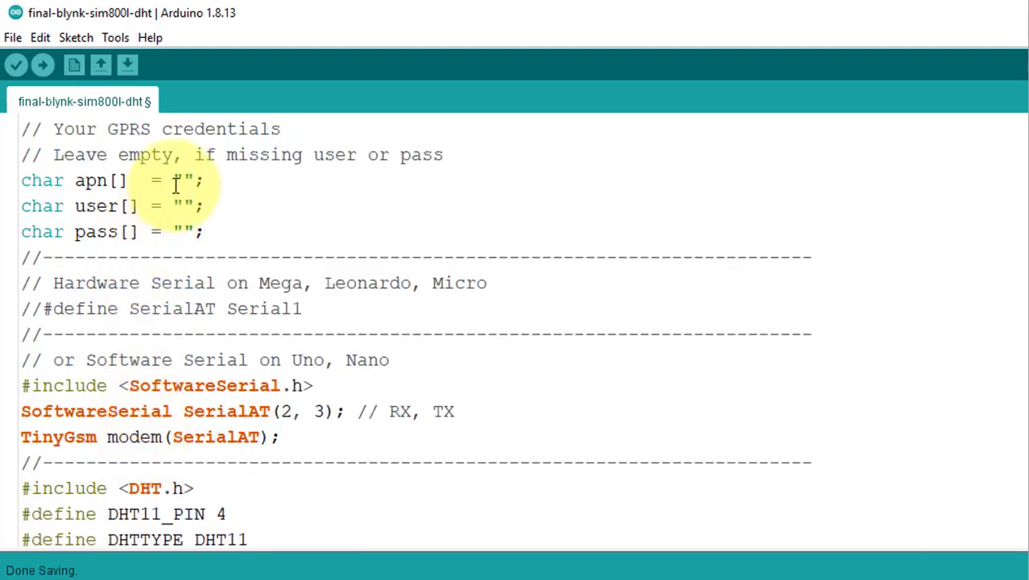
{"action": "type", "text": "internet"}
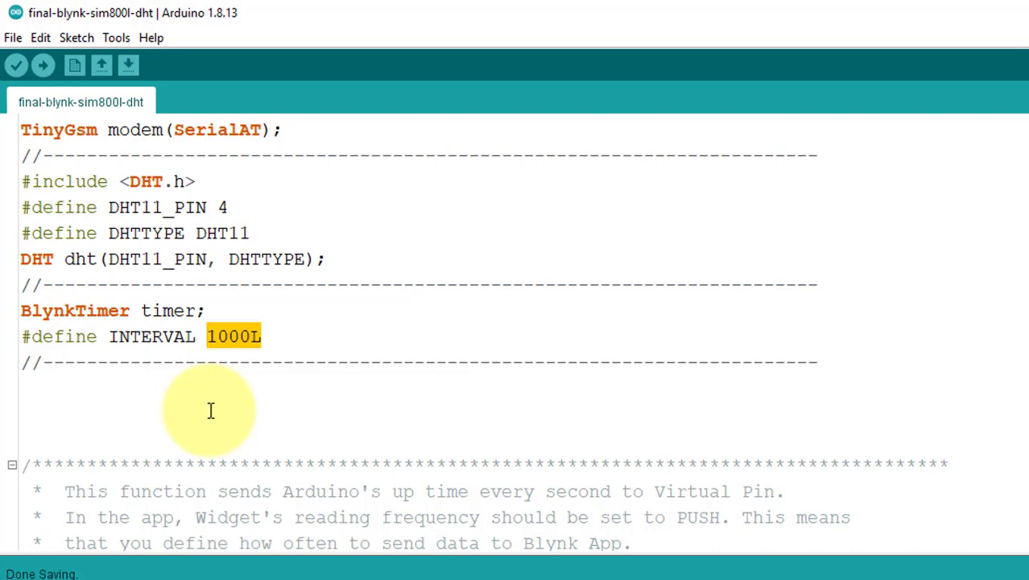
{"action": "scroll", "scroll_direction": "down", "scroll_amount": 3}
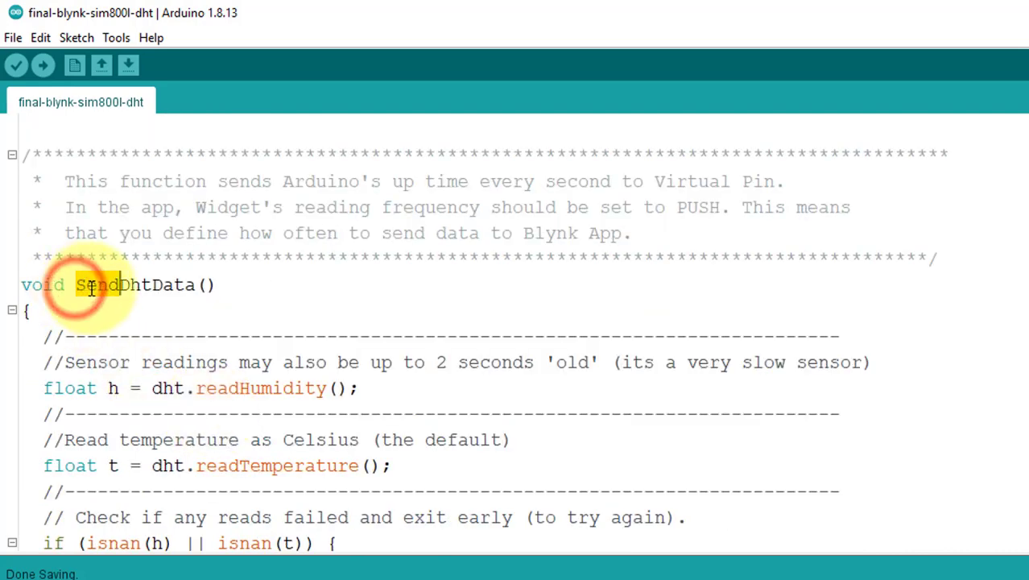
{"action": "double_click", "coordinate": [97, 283]}
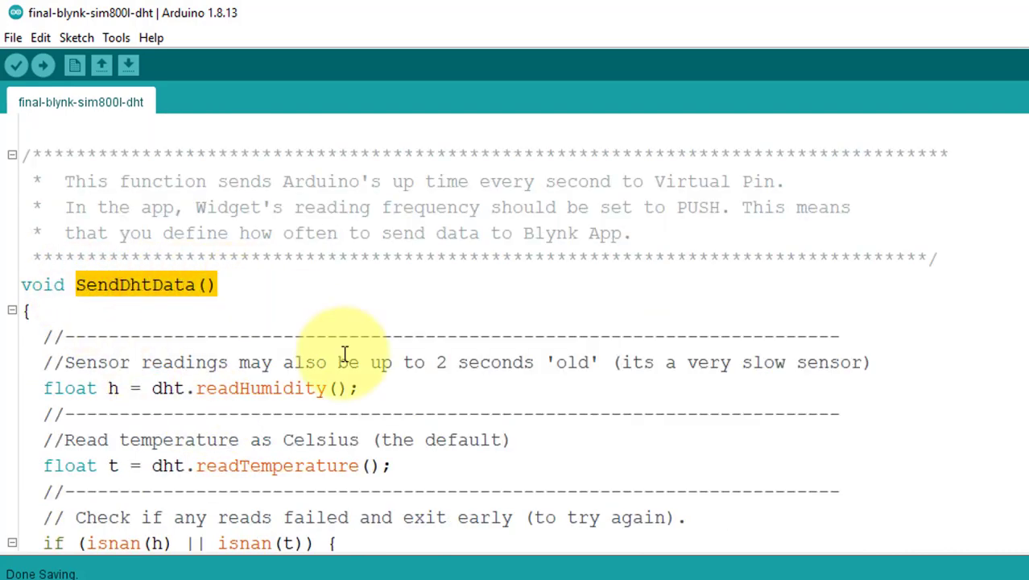
{"action": "scroll", "scroll_direction": "down", "scroll_amount": 3}
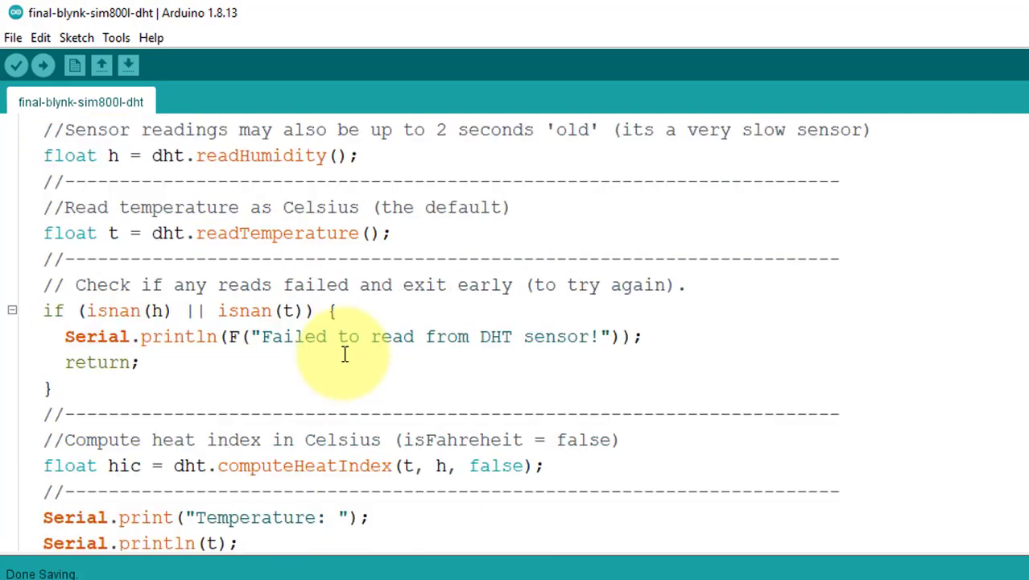
{"action": "scroll", "scroll_direction": "down", "scroll_amount": 3}
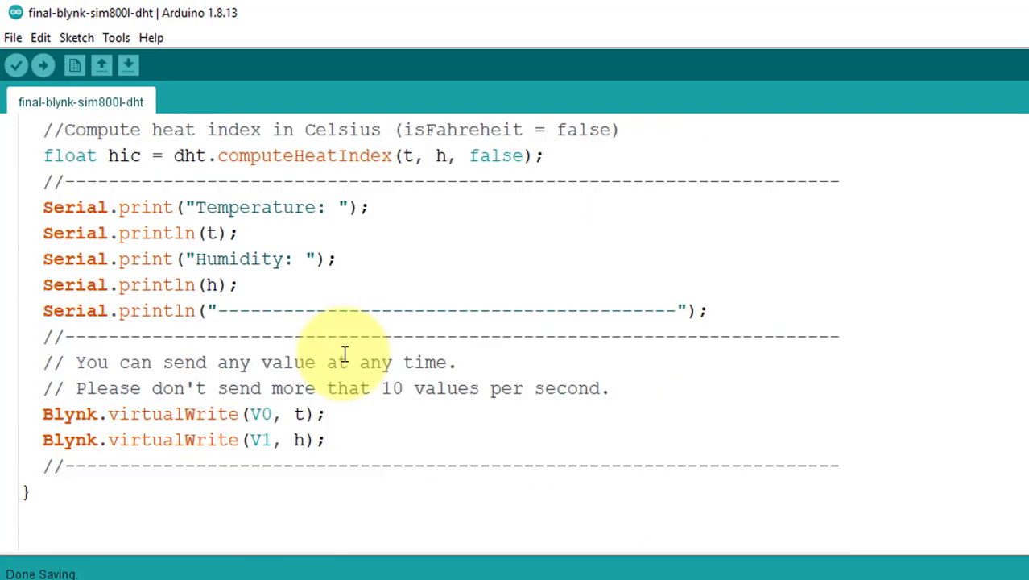
{"action": "scroll", "scroll_direction": "up", "scroll_amount": 3}
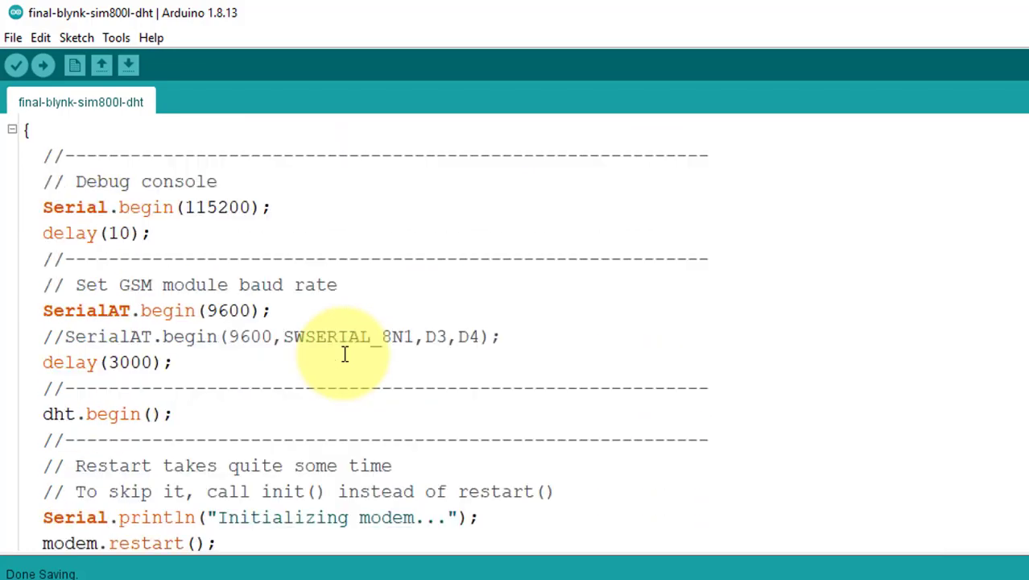
{"action": "scroll", "scroll_direction": "down", "scroll_amount": 3}
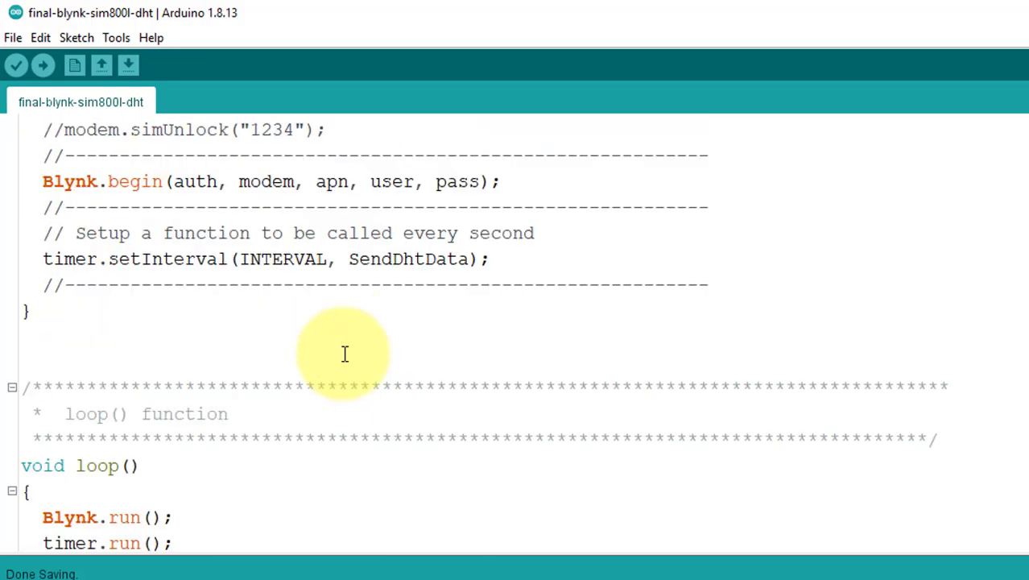
{"action": "scroll", "scroll_direction": "down", "scroll_amount": 3}
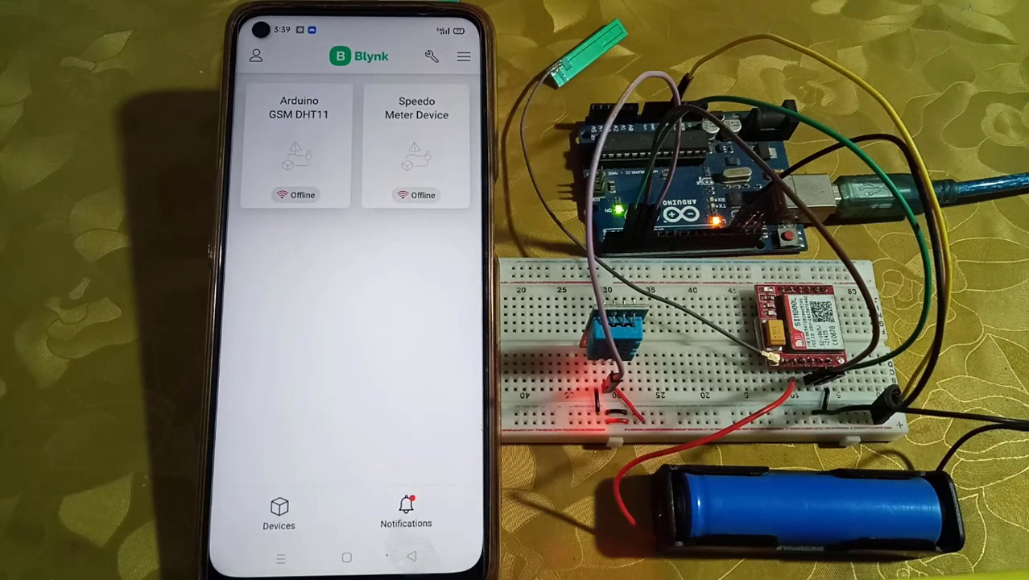
- Open the Arduino GSM DHT11 device and link its gauge to the Temperature datastream
{"action": "left_click", "coordinate": [300, 145]}
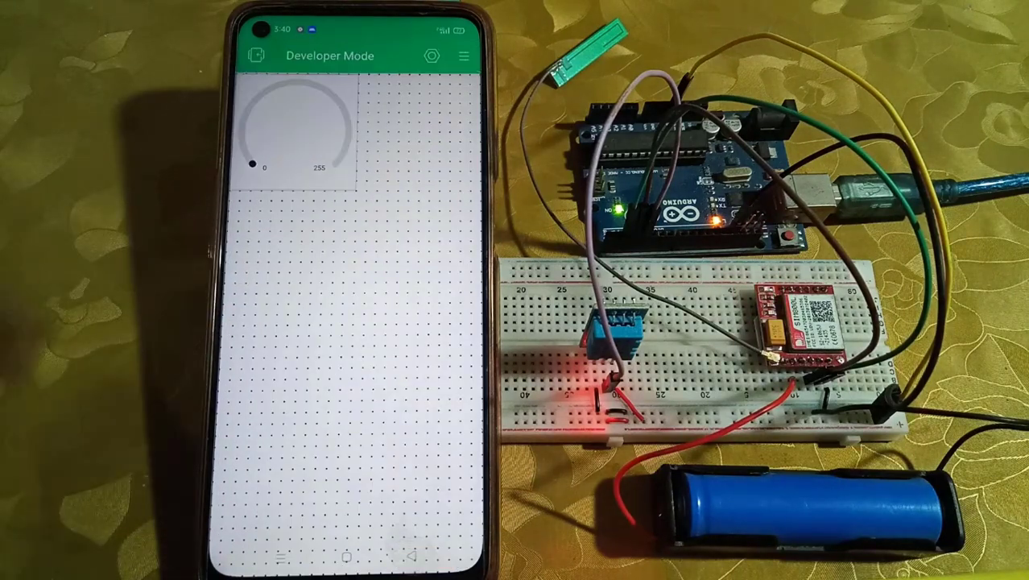
{"action": "left_click", "coordinate": [302, 132]}
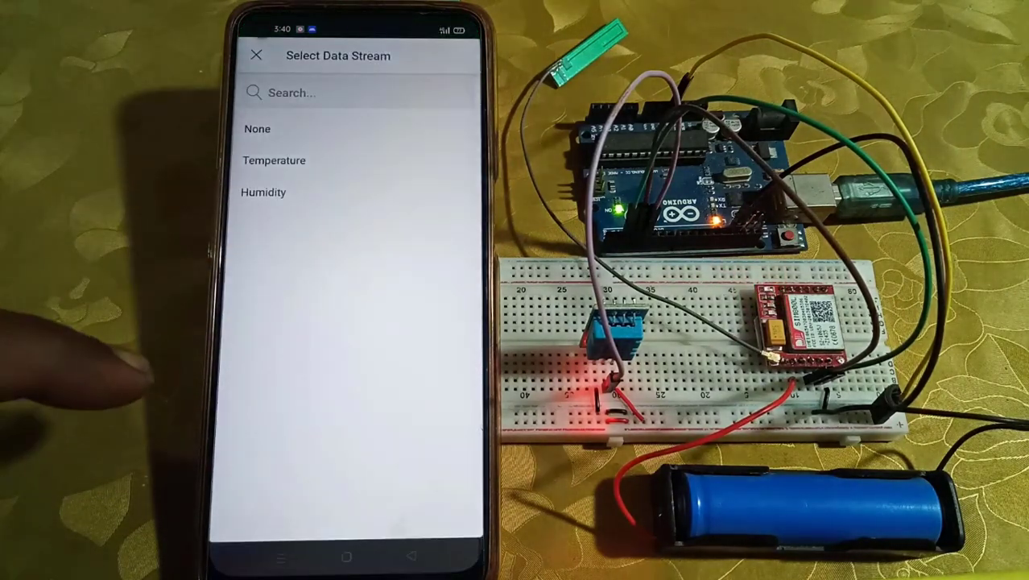
{"action": "left_click", "coordinate": [274, 161]}
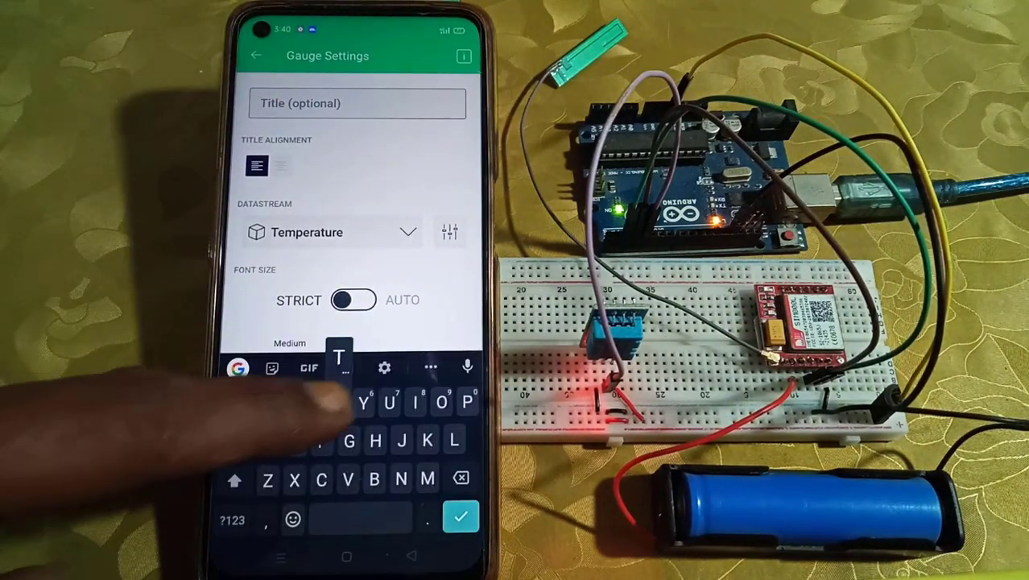